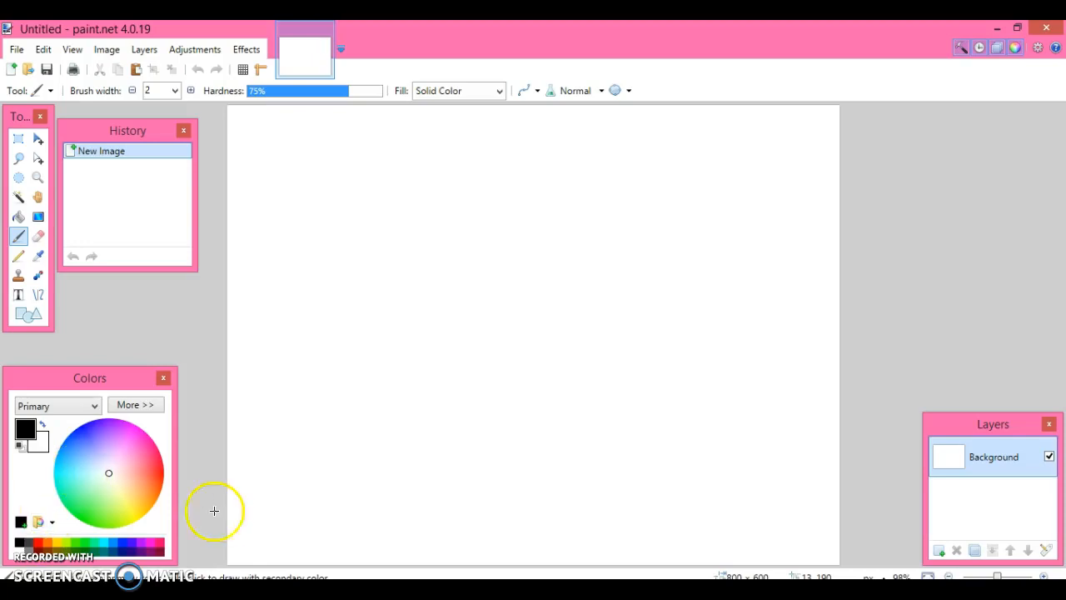
mouse_move(223, 514)
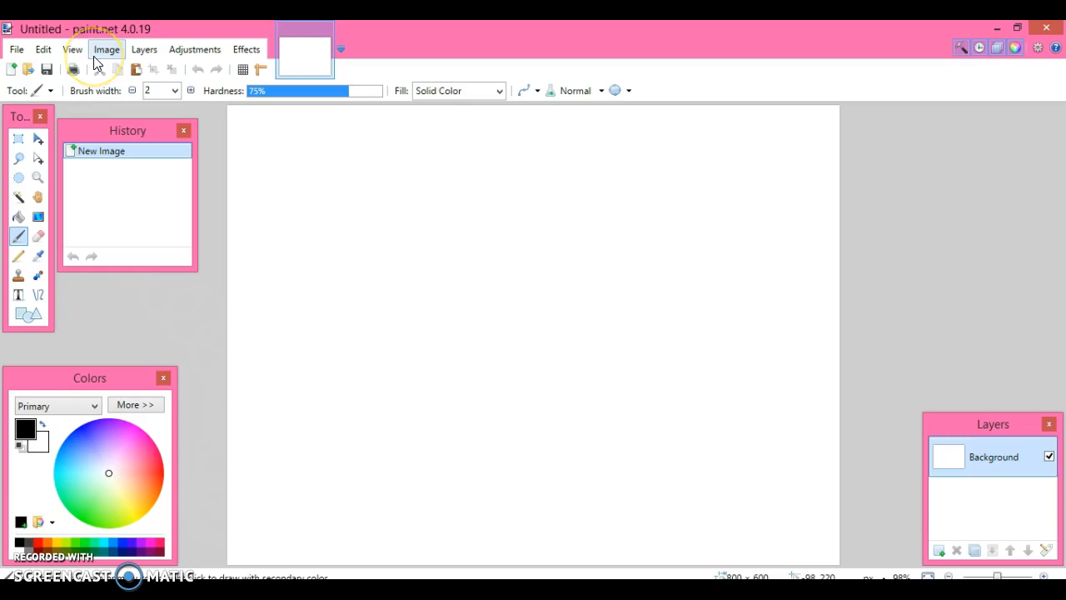
Browse the Edit and Image menus, then import Background (6).jpg as a new layer
click(42, 49)
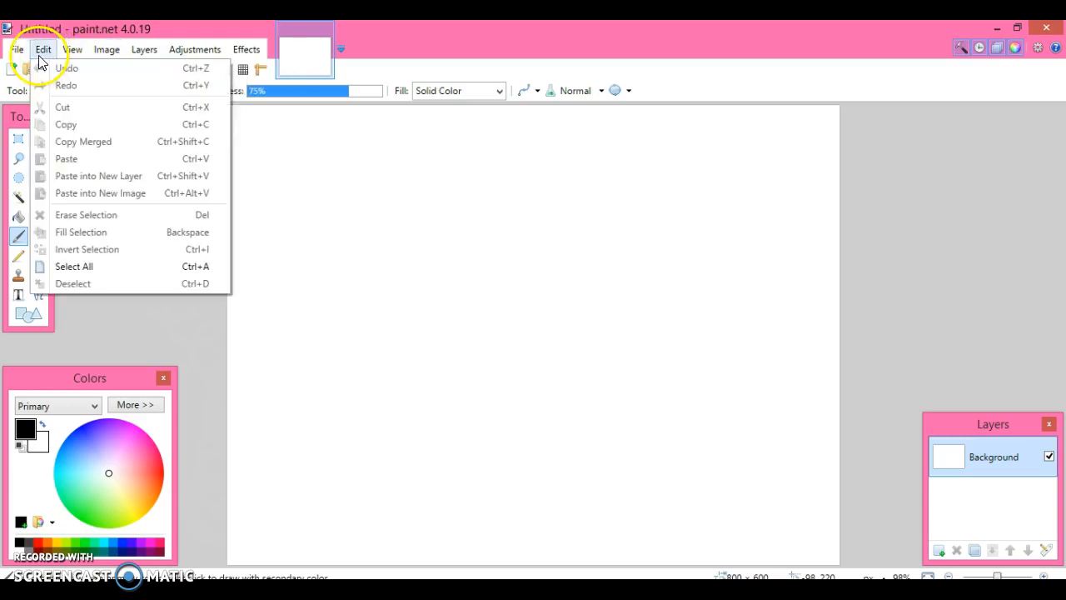
click(107, 49)
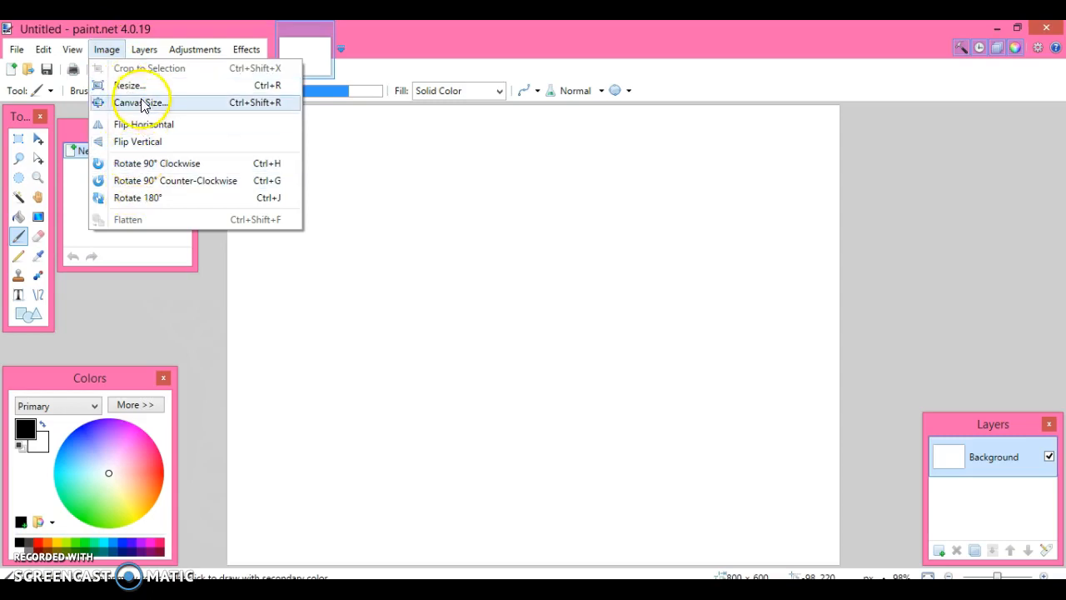
click(143, 49)
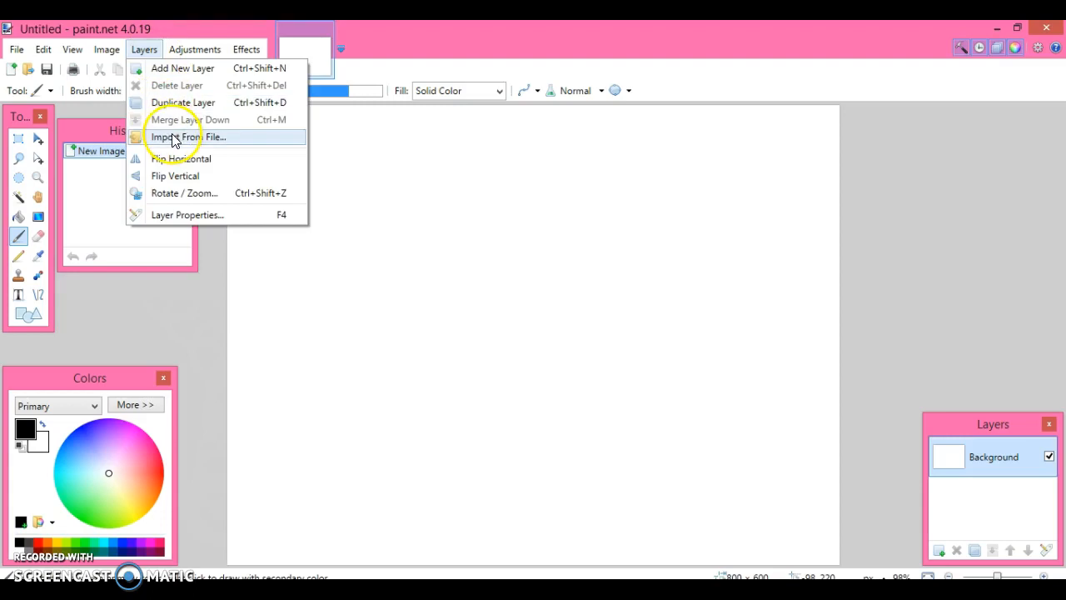
click(175, 136)
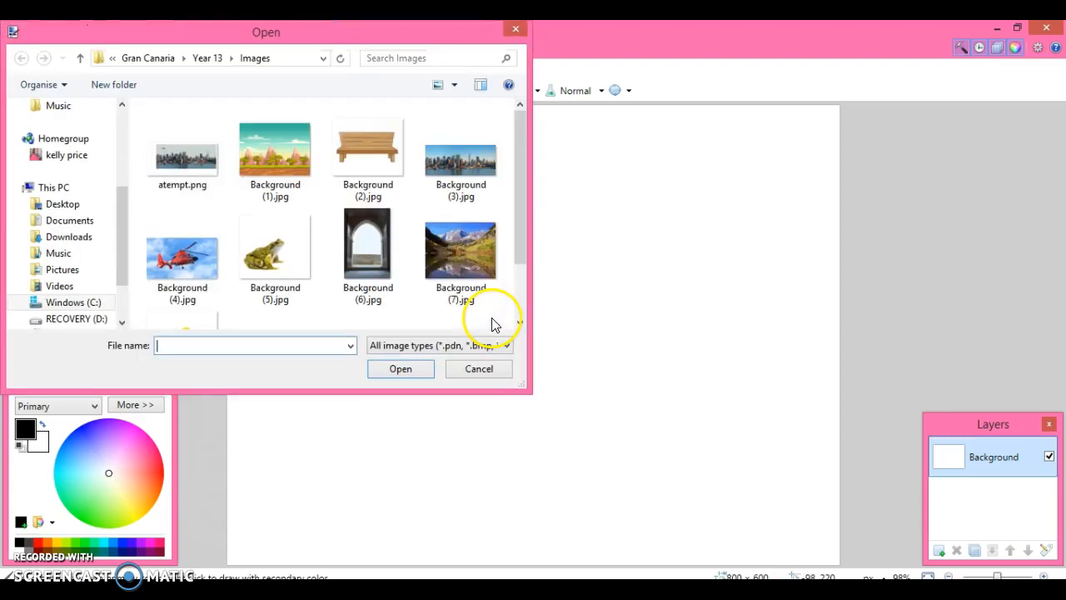
click(367, 250)
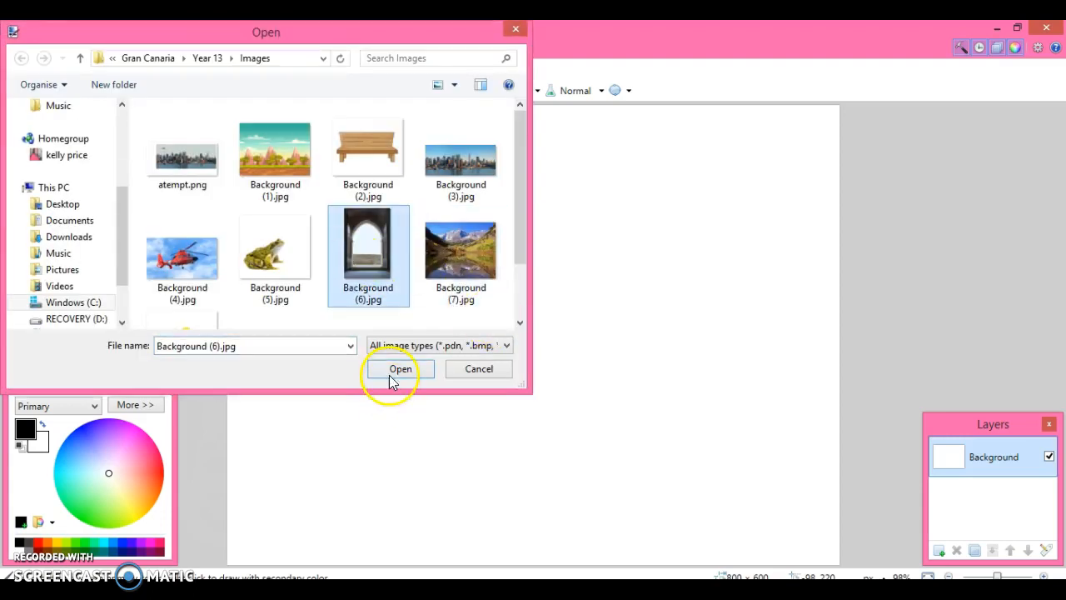
click(400, 369)
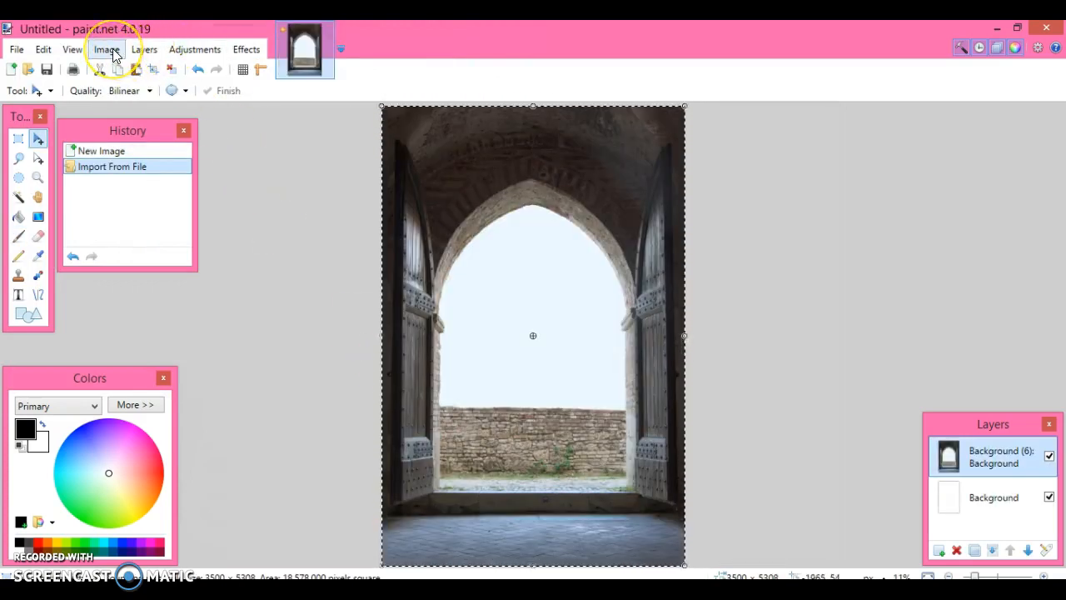
Import the mountain-lake photo Background (7).jpg as a third layer
click(143, 50)
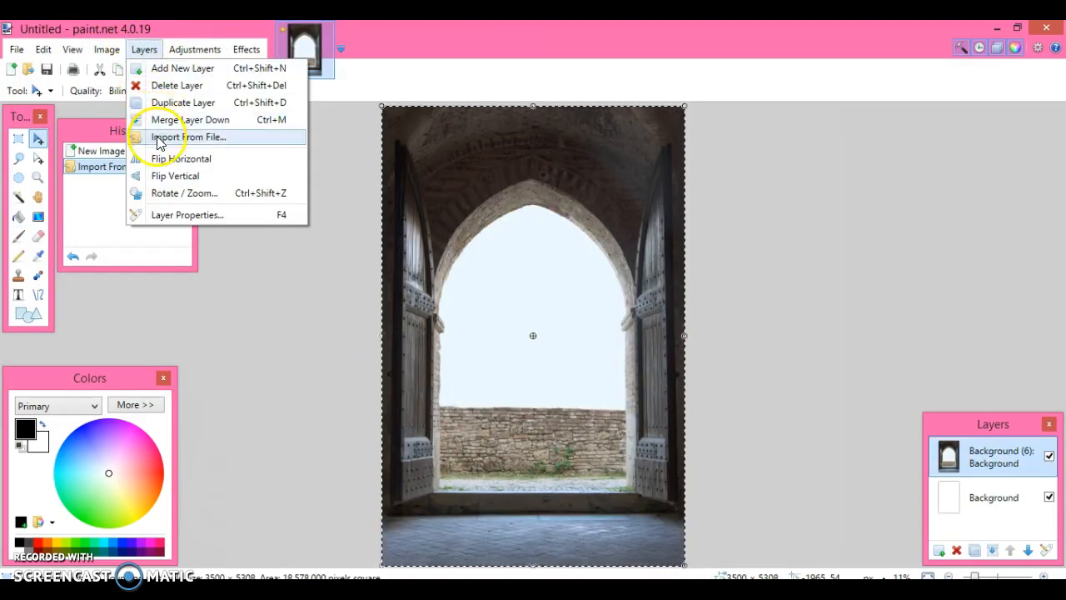
click(189, 136)
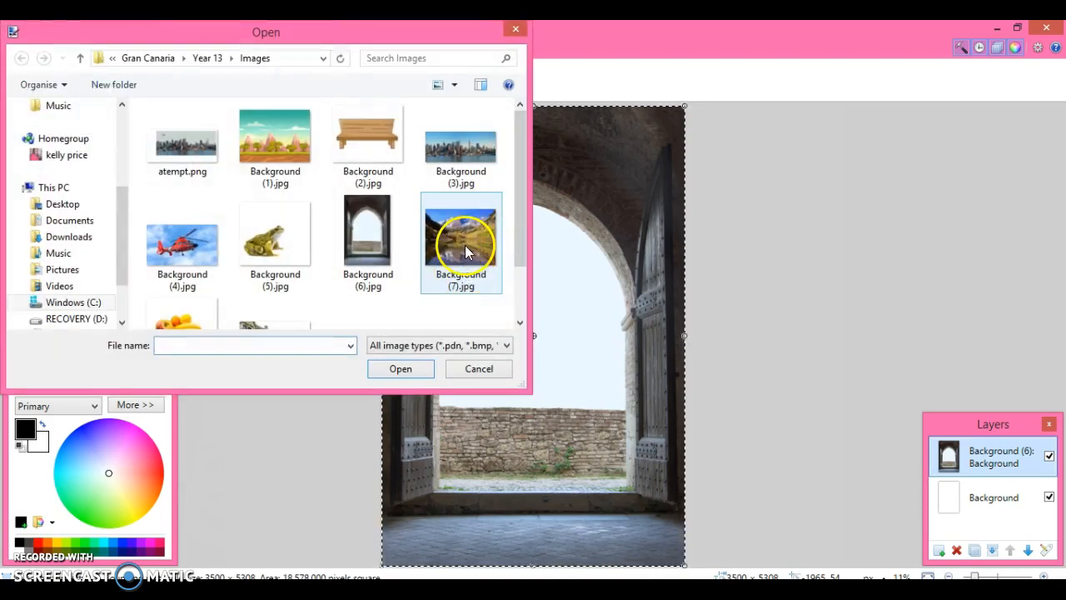
click(461, 233)
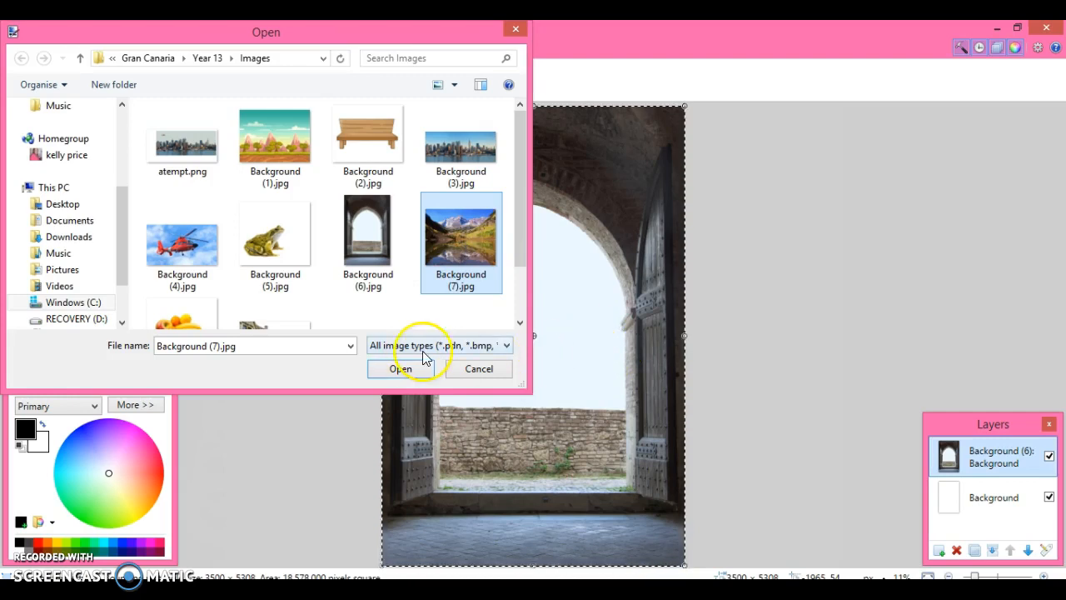
click(404, 368)
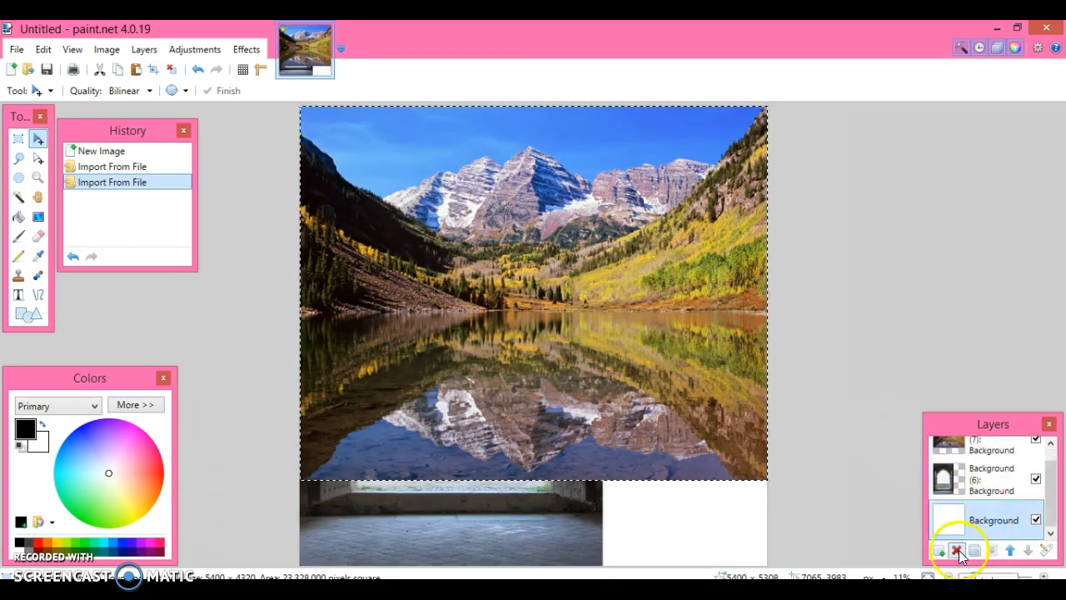
Delete the white Background layer, then reposition and stretch the doorway photo across the canvas
click(957, 549)
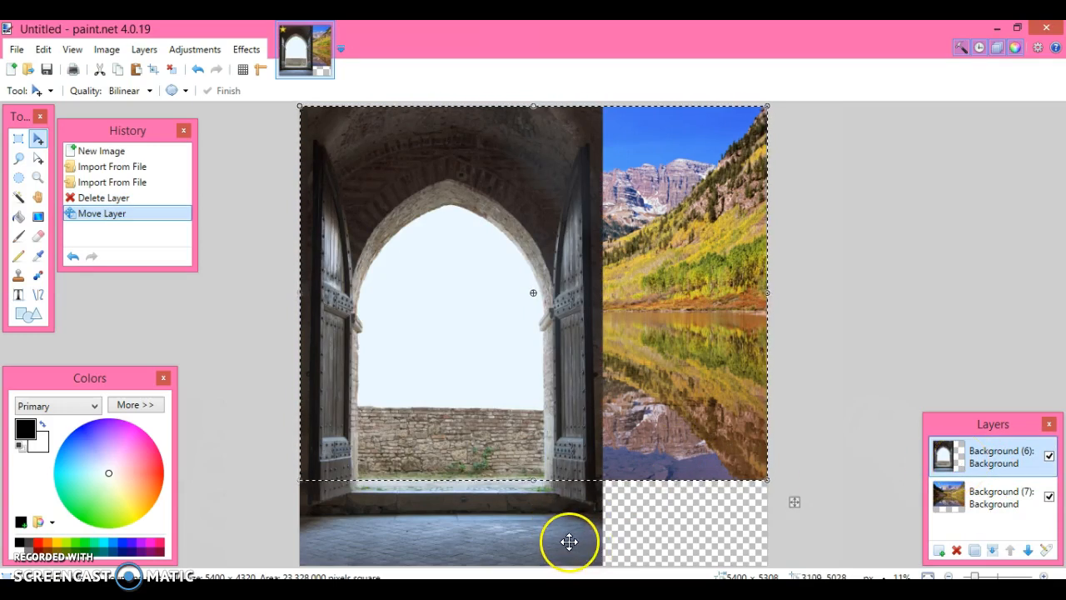
drag(570, 541, 641, 369)
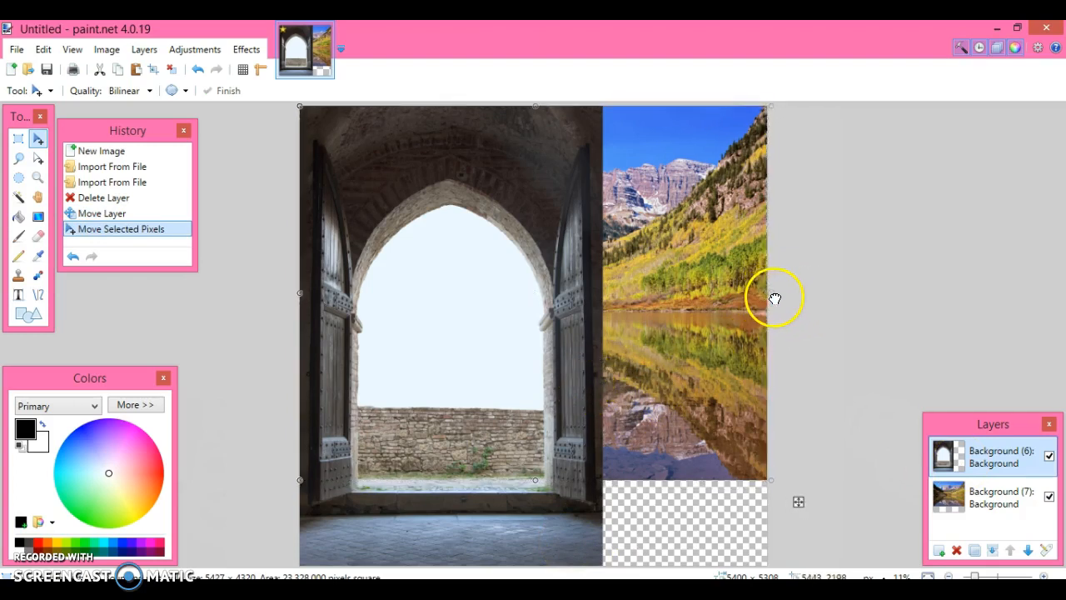
drag(774, 298, 861, 290)
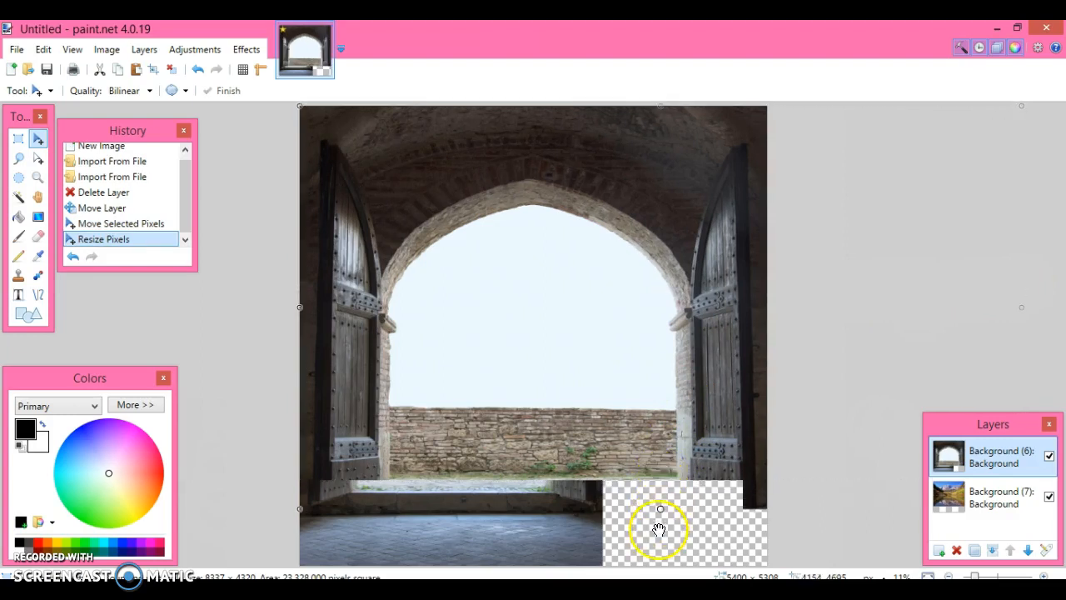
drag(660, 509, 660, 566)
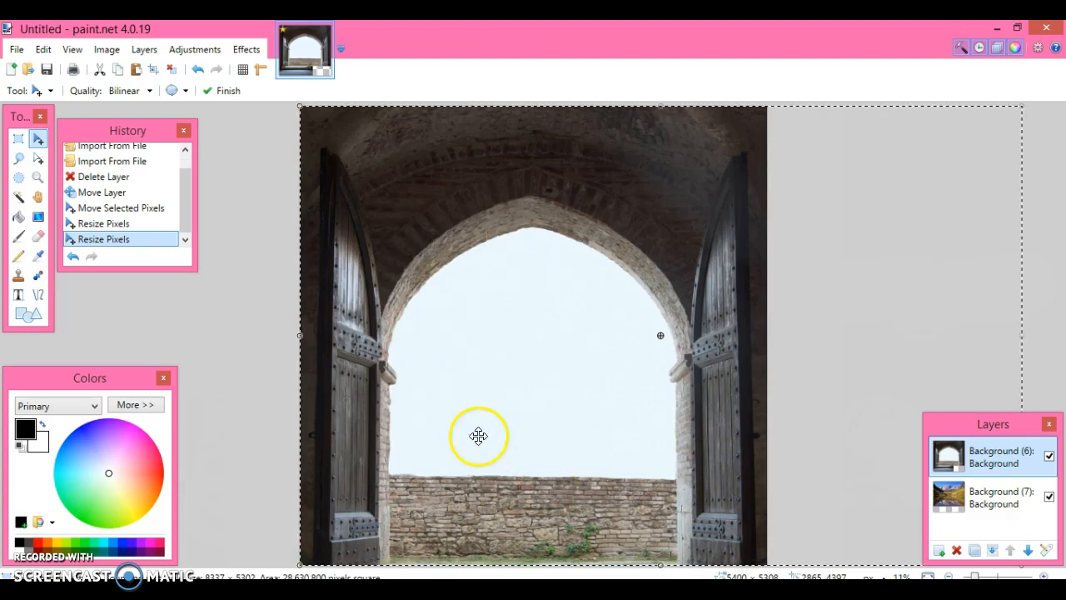
mouse_move(583, 345)
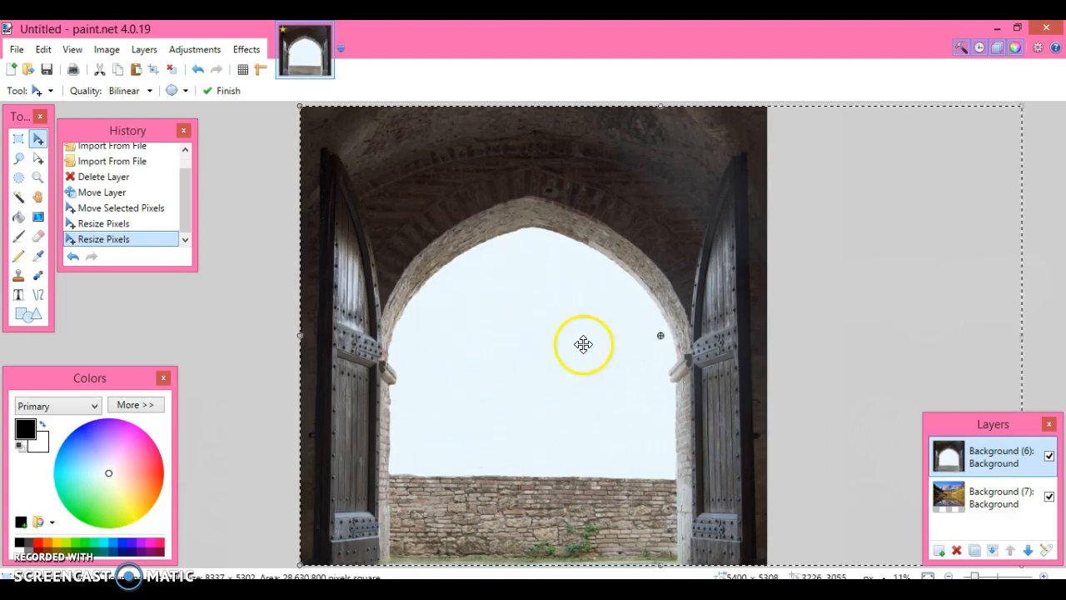
mouse_move(258, 249)
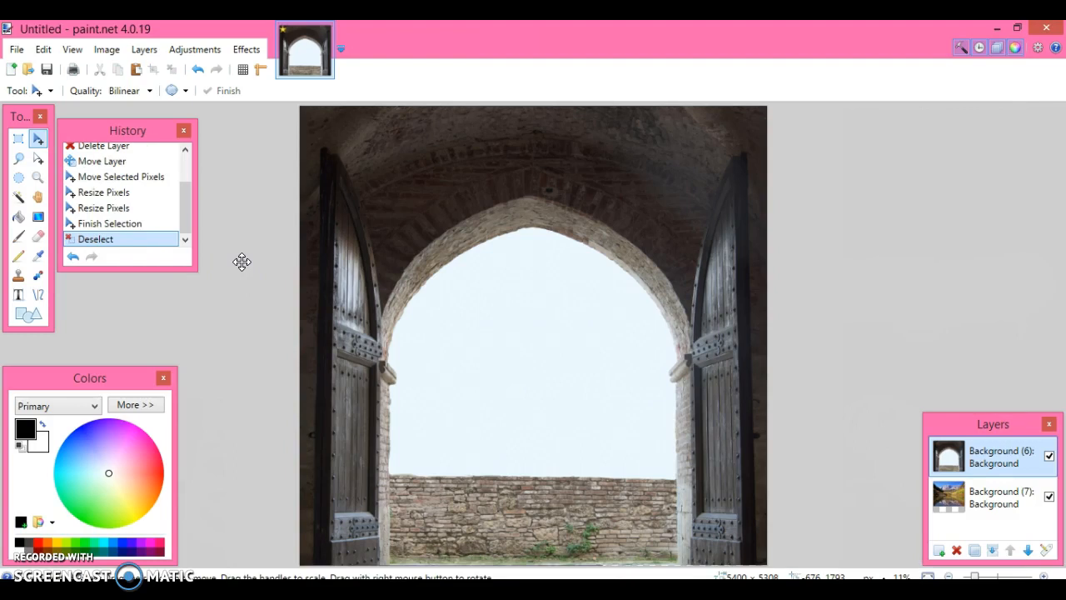
mouse_move(334, 360)
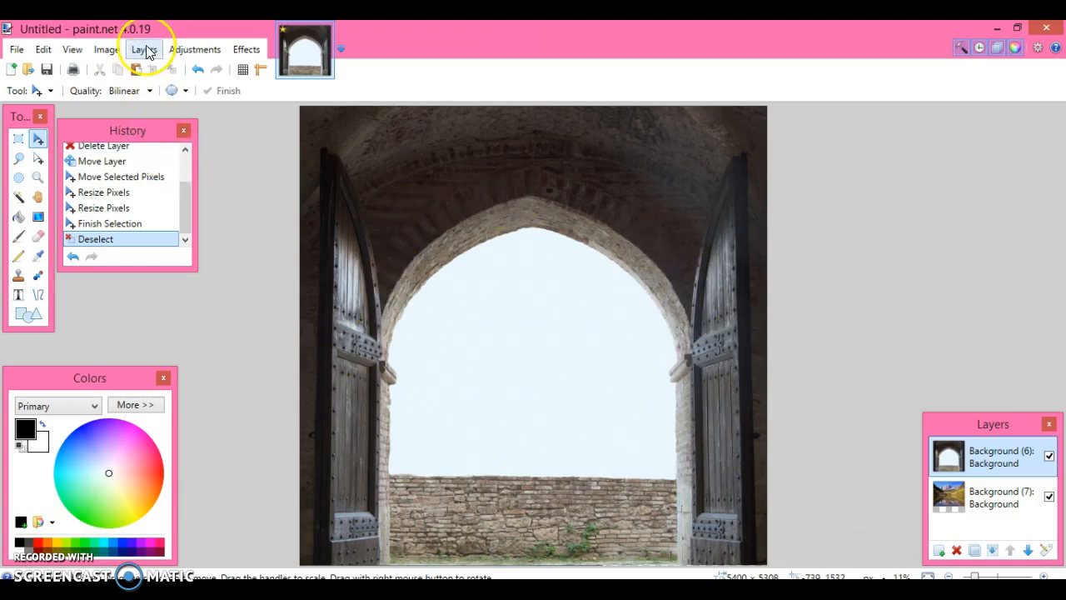
Browse the Layers, Adjustments, Image and View menus
click(141, 50)
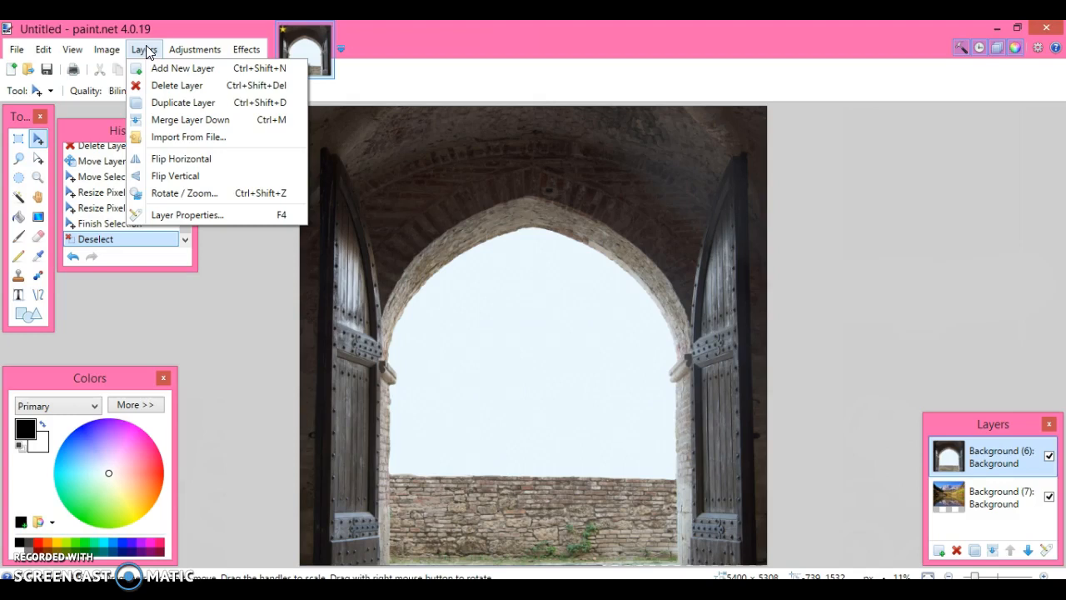
click(195, 49)
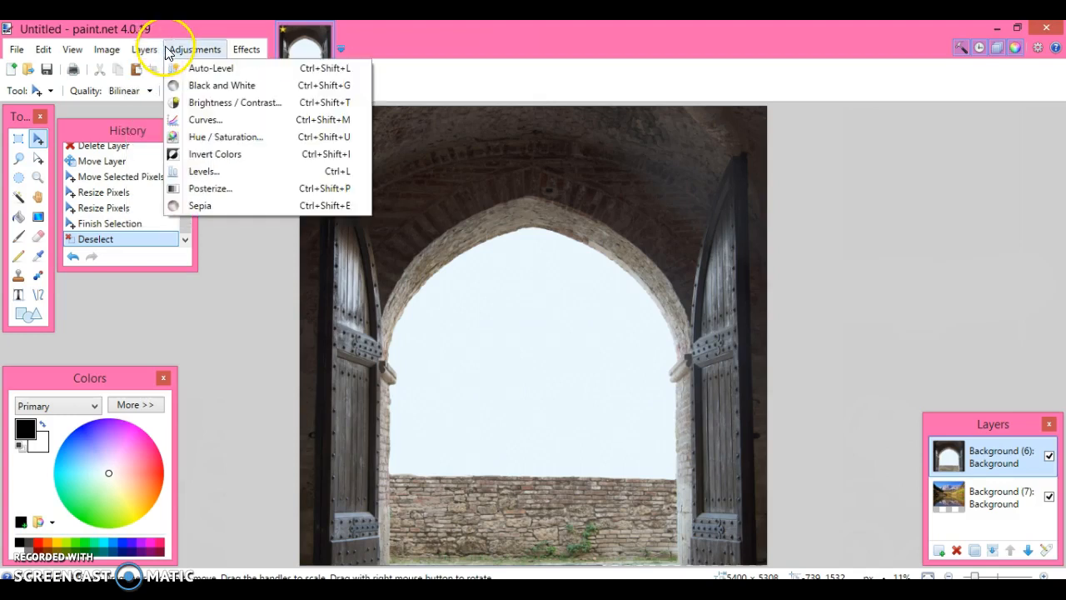
click(105, 49)
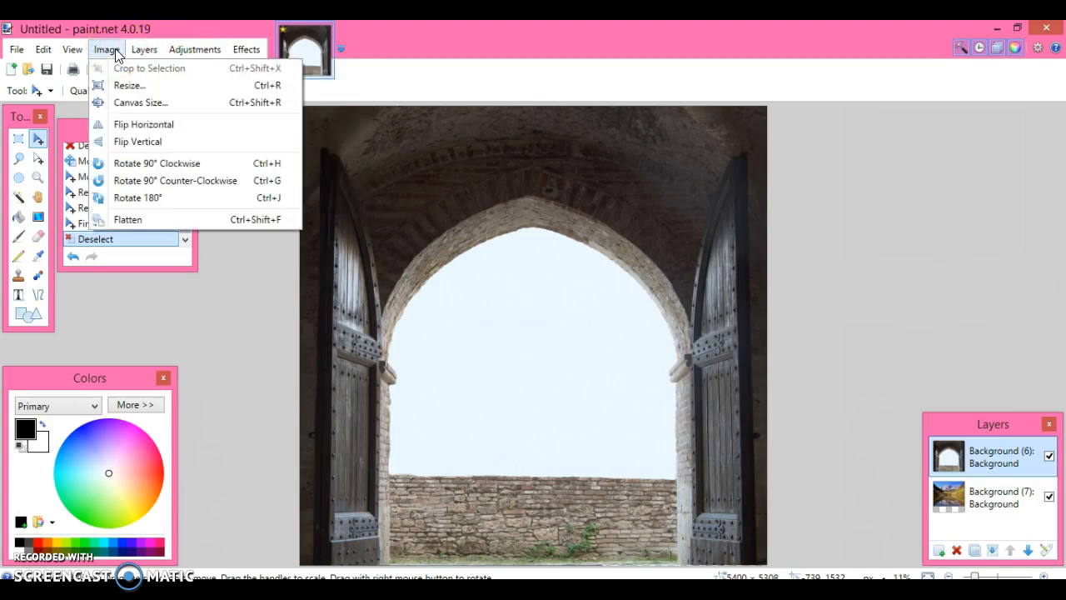
click(72, 49)
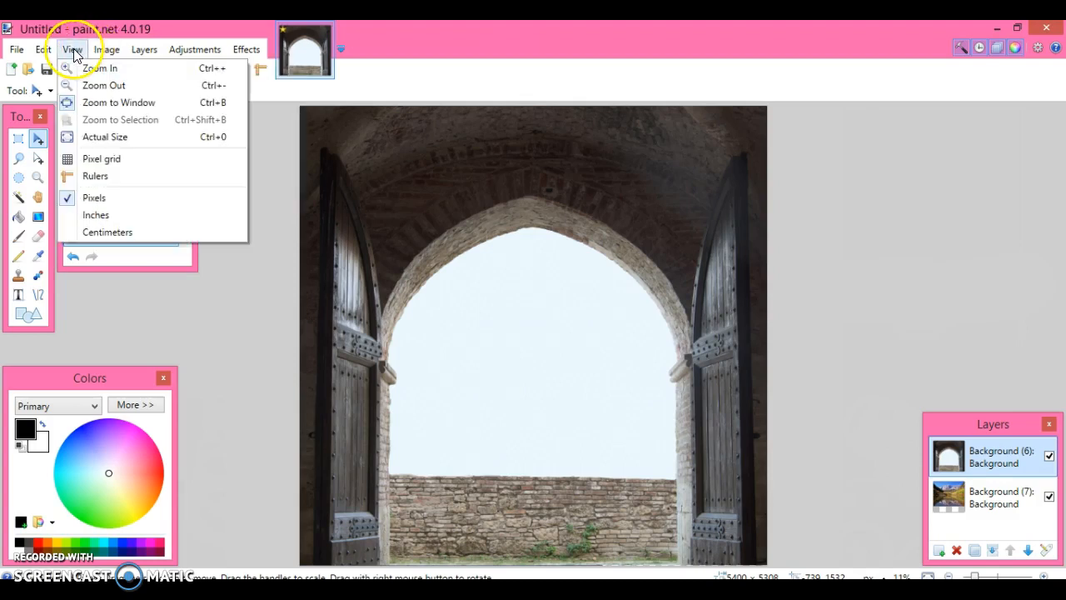
mouse_move(244, 349)
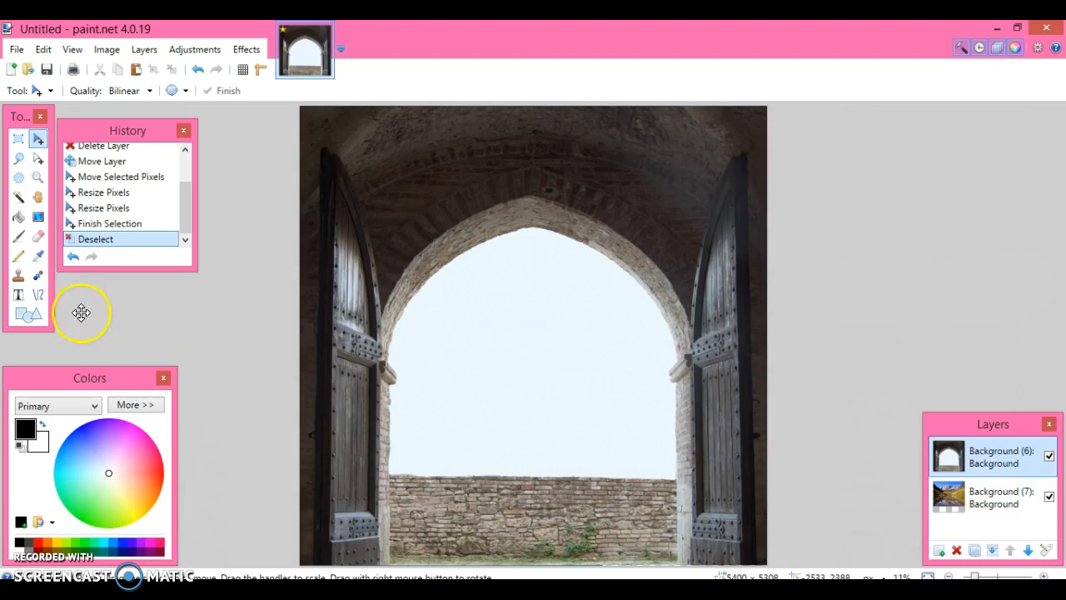
mouse_move(324, 322)
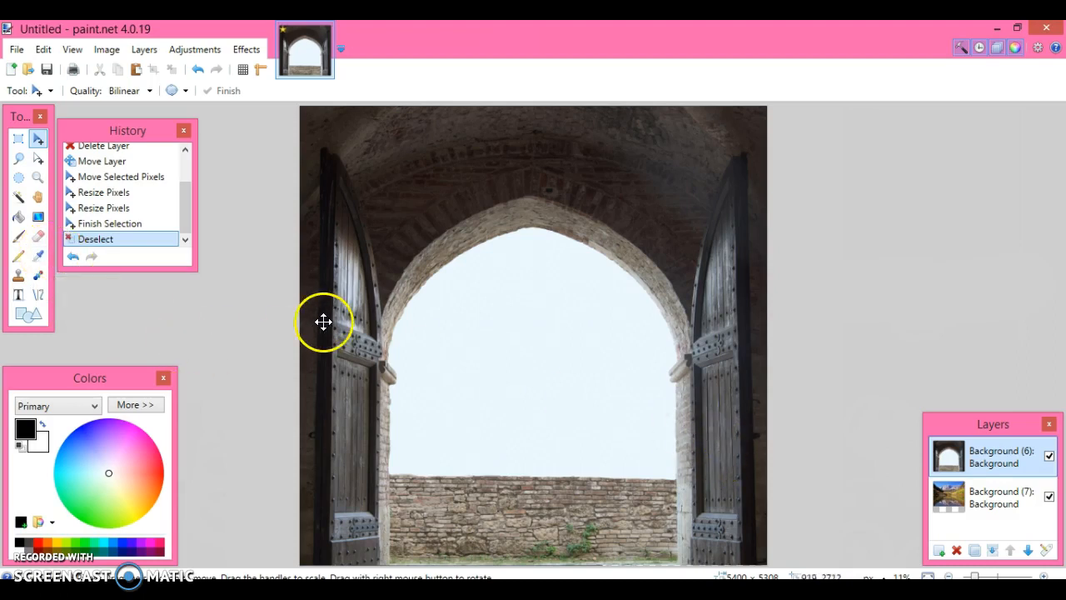
mouse_move(25, 178)
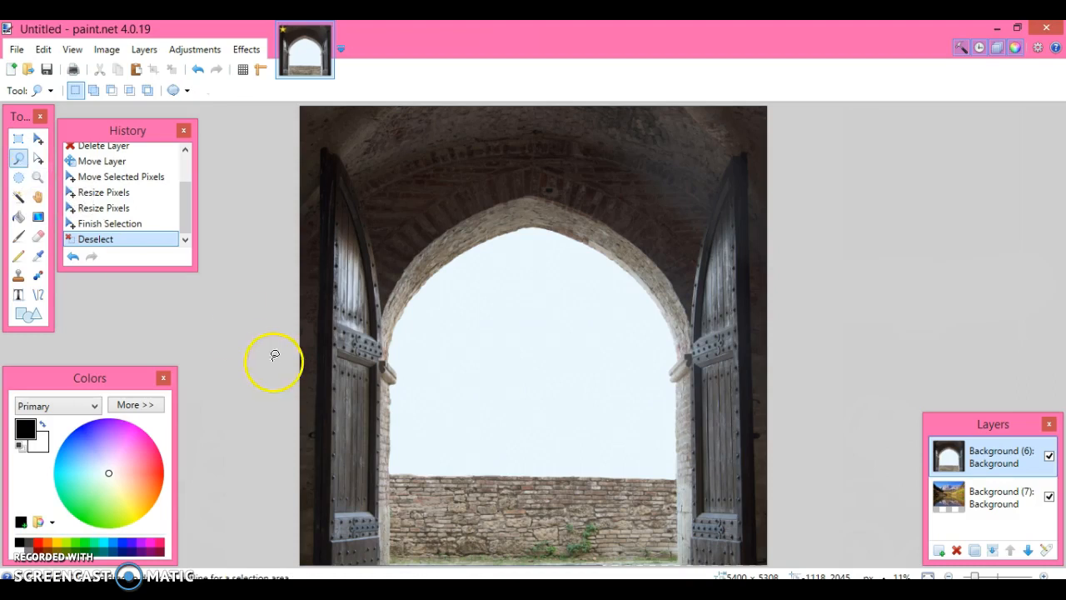
mouse_move(393, 465)
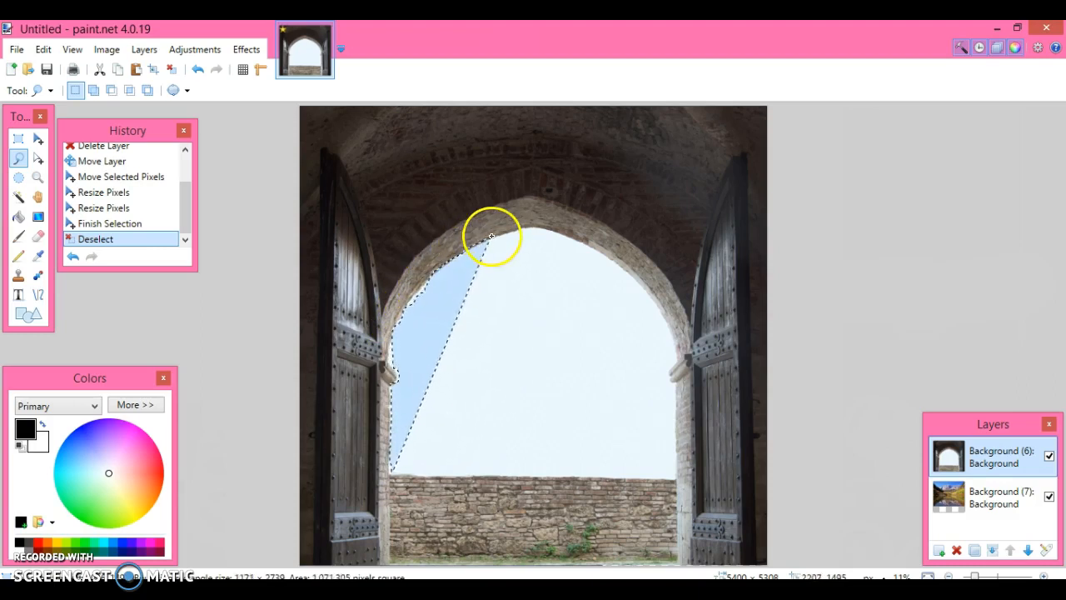
Trace a lasso selection around the pale sky inside the arch opening
drag(491, 236, 557, 236)
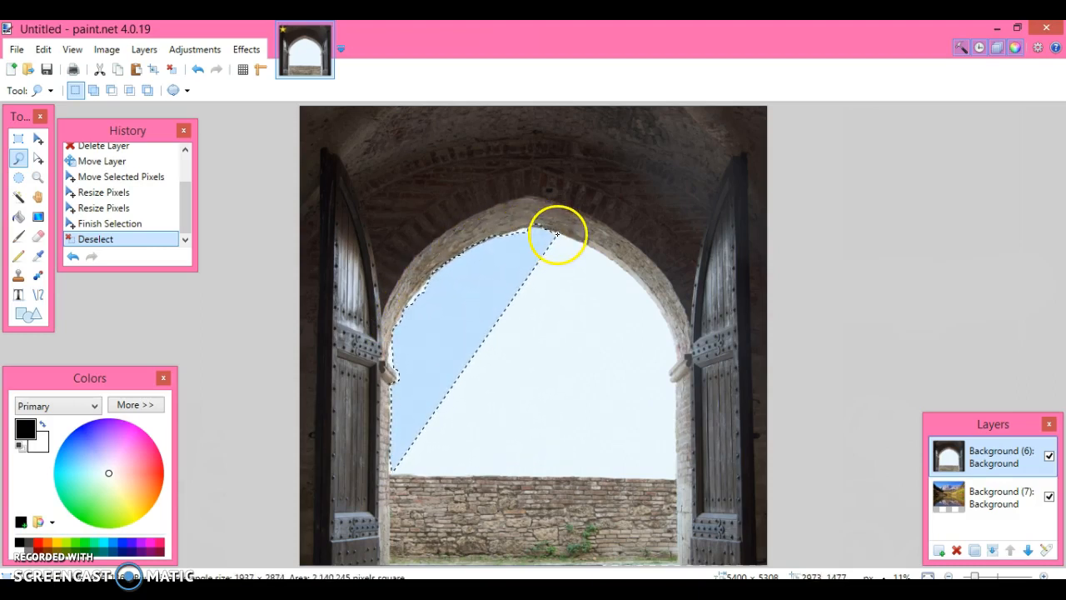
drag(558, 233, 653, 300)
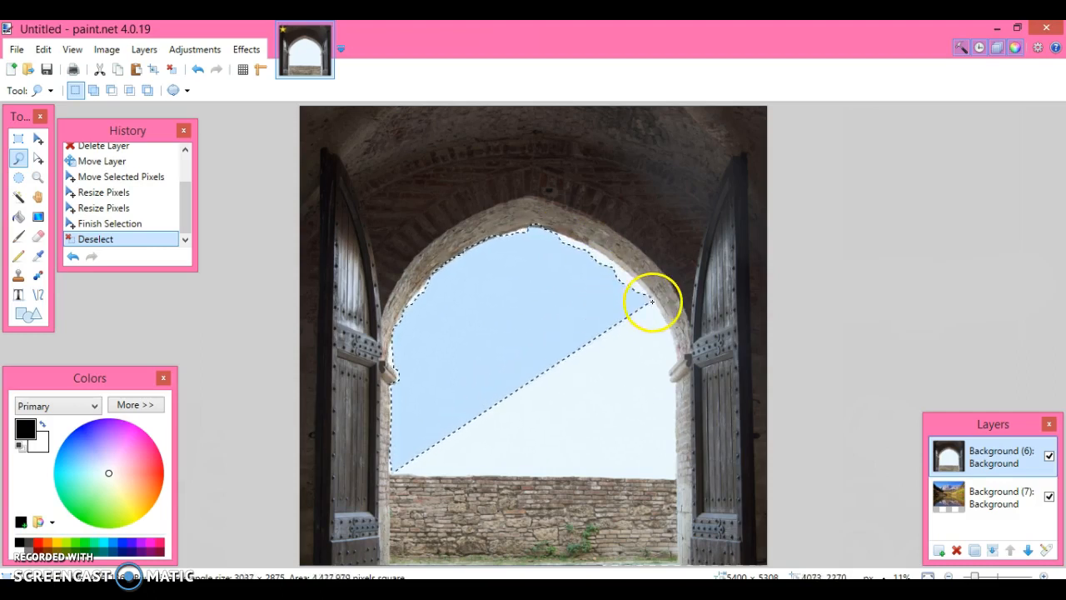
drag(653, 299, 675, 369)
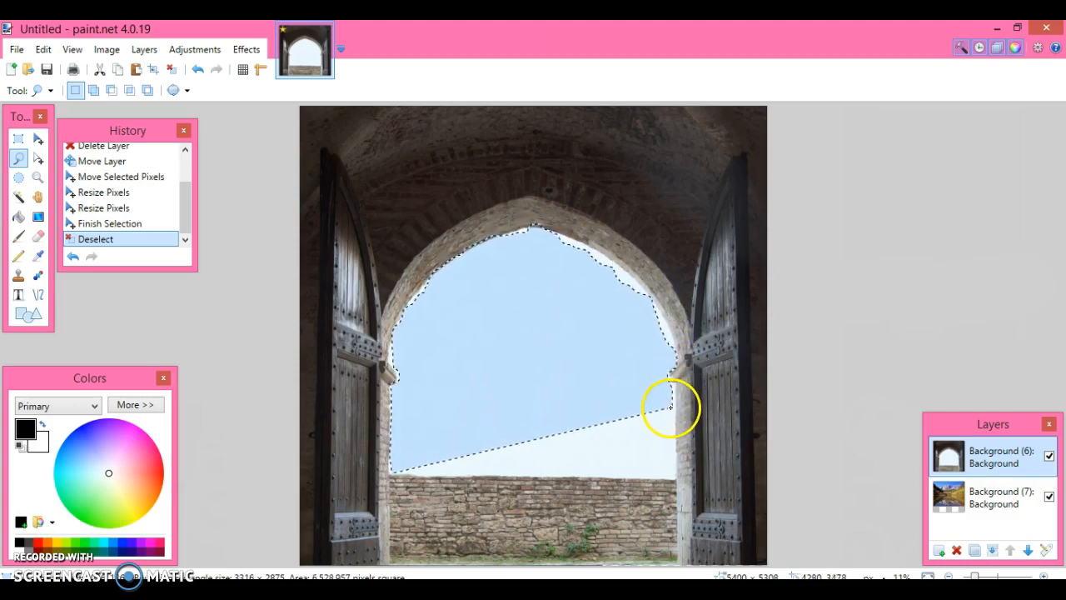
drag(671, 408, 673, 479)
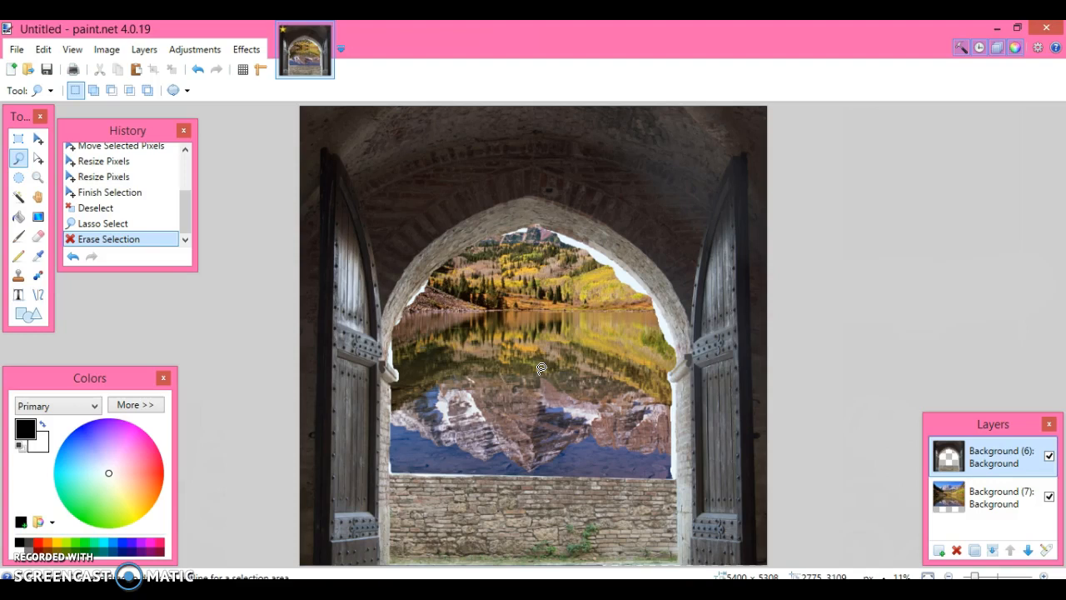
Shrink and reposition the landscape layer so the mountain peak is centred in the arch
click(991, 497)
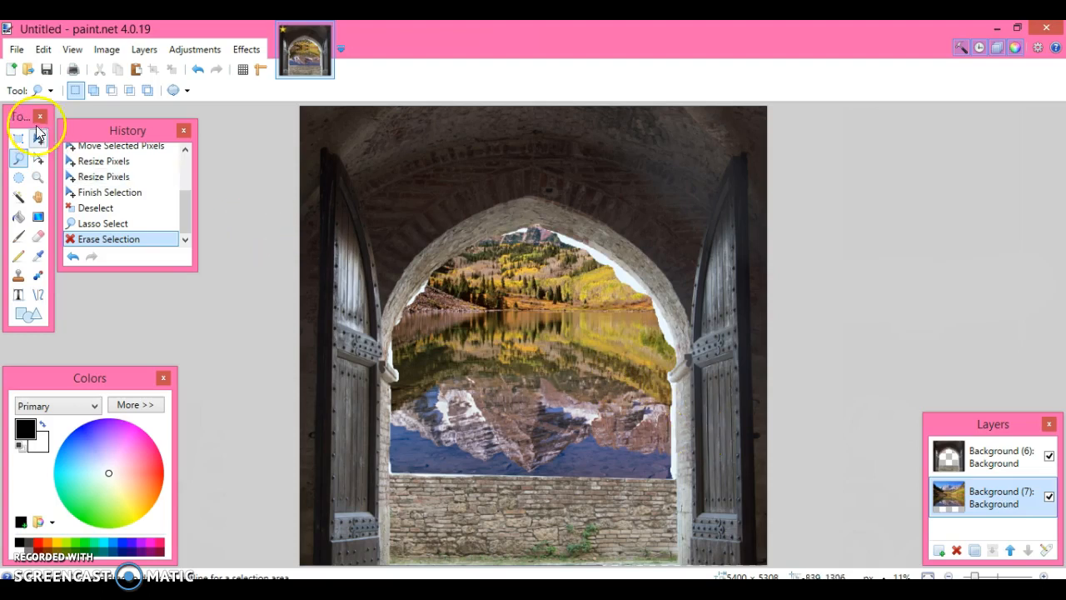
click(37, 134)
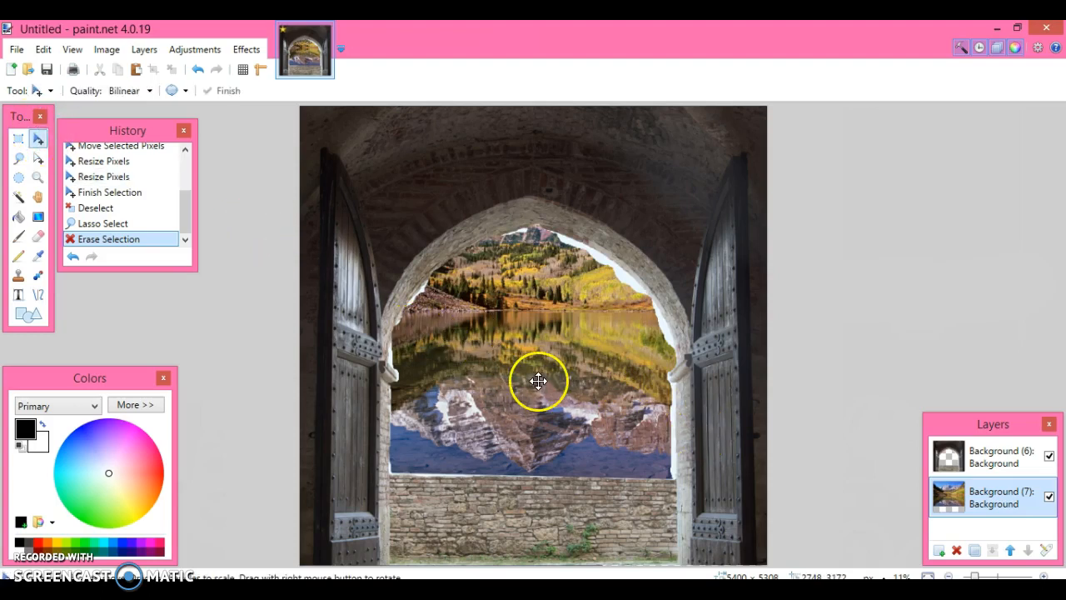
drag(539, 380, 594, 408)
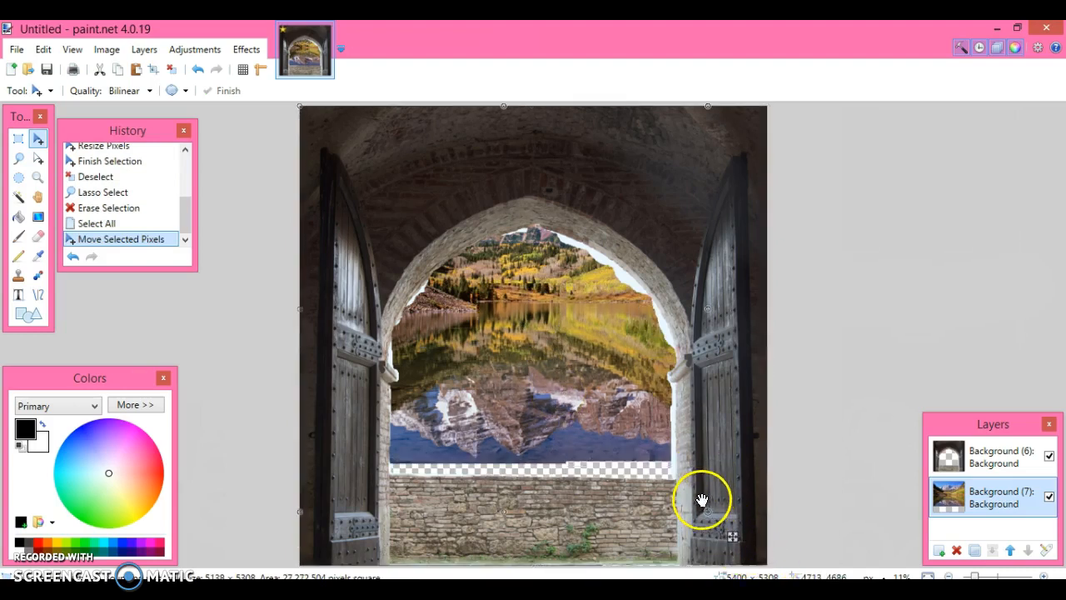
drag(704, 500, 699, 116)
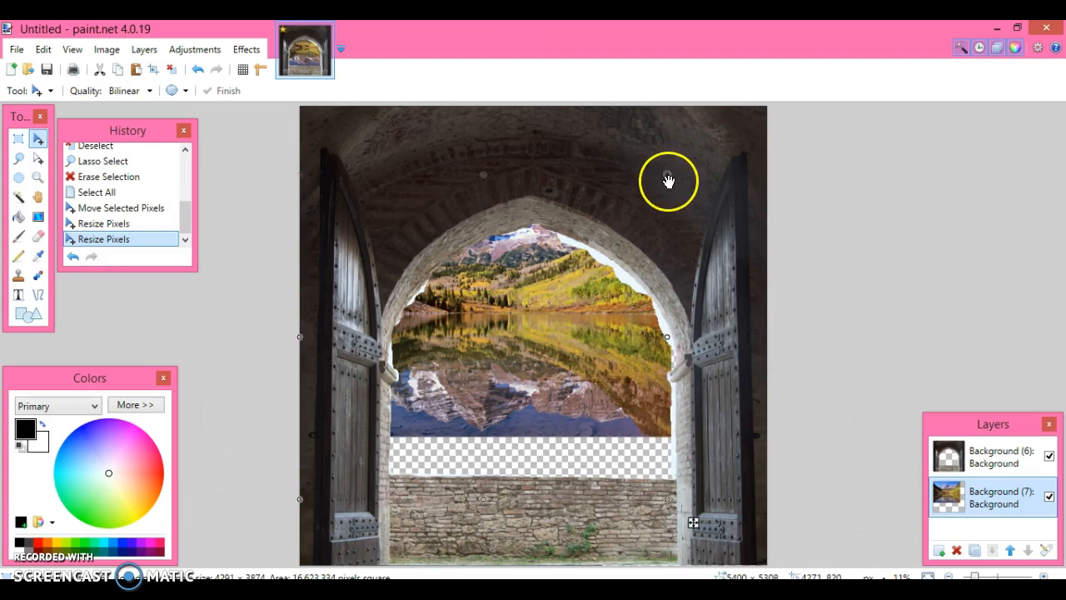
drag(666, 181, 593, 298)
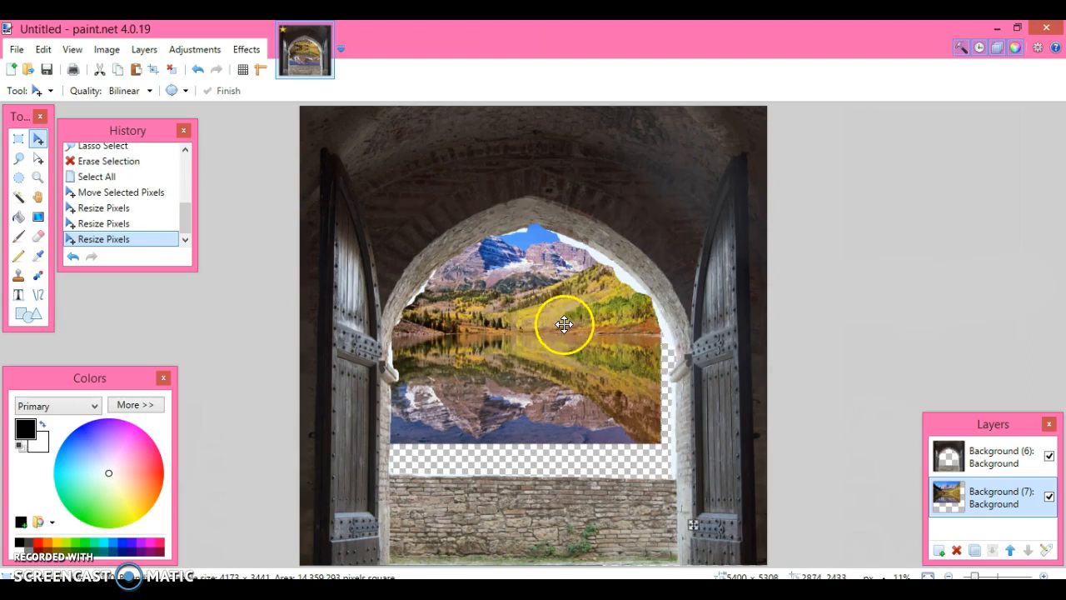
drag(564, 323, 585, 356)
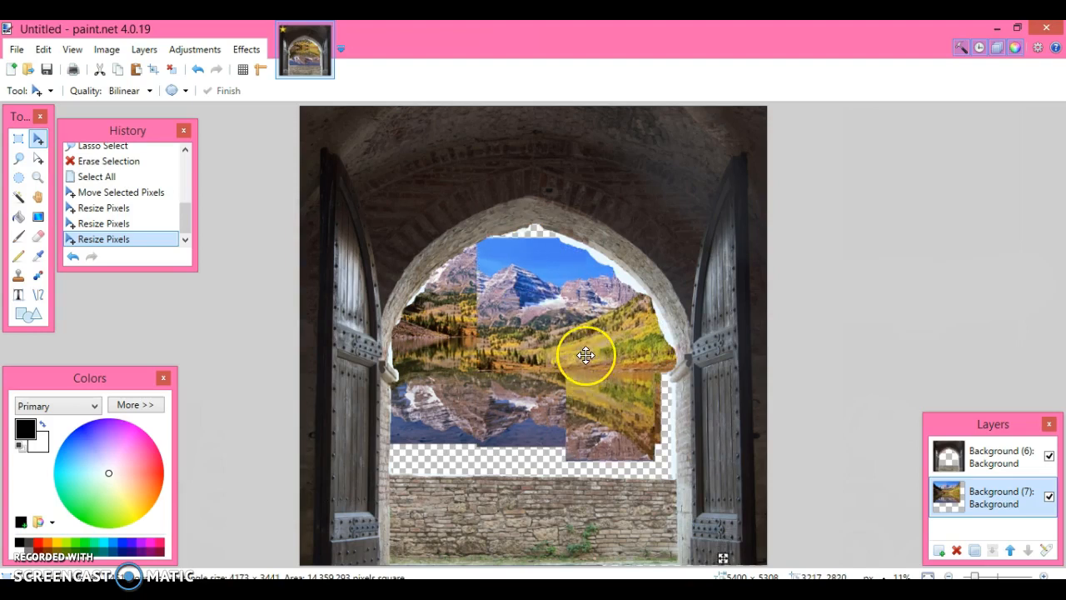
drag(585, 356, 583, 345)
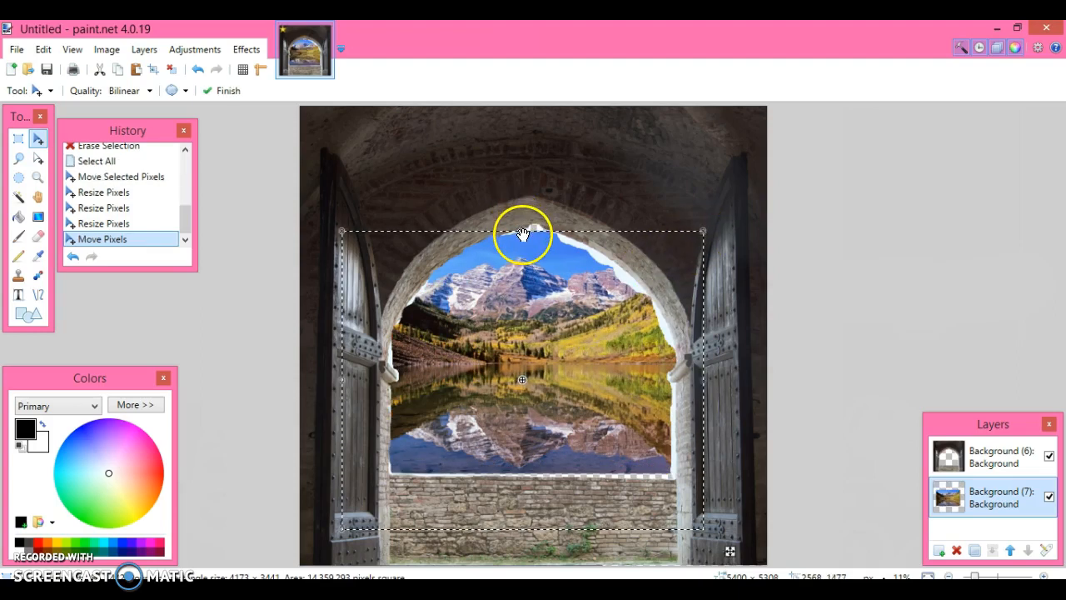
drag(522, 233, 522, 223)
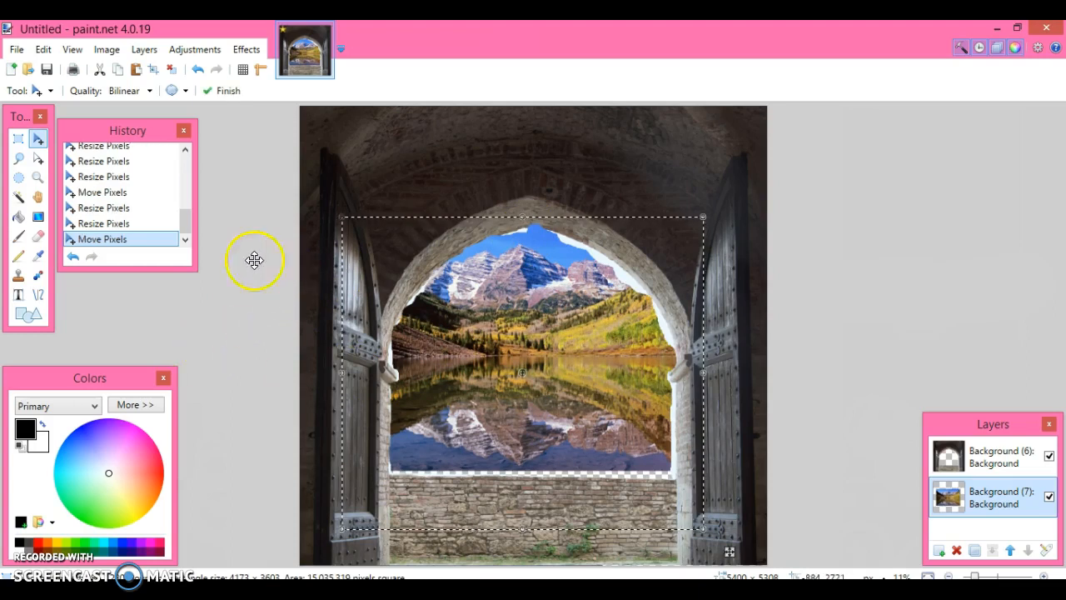
mouse_move(464, 323)
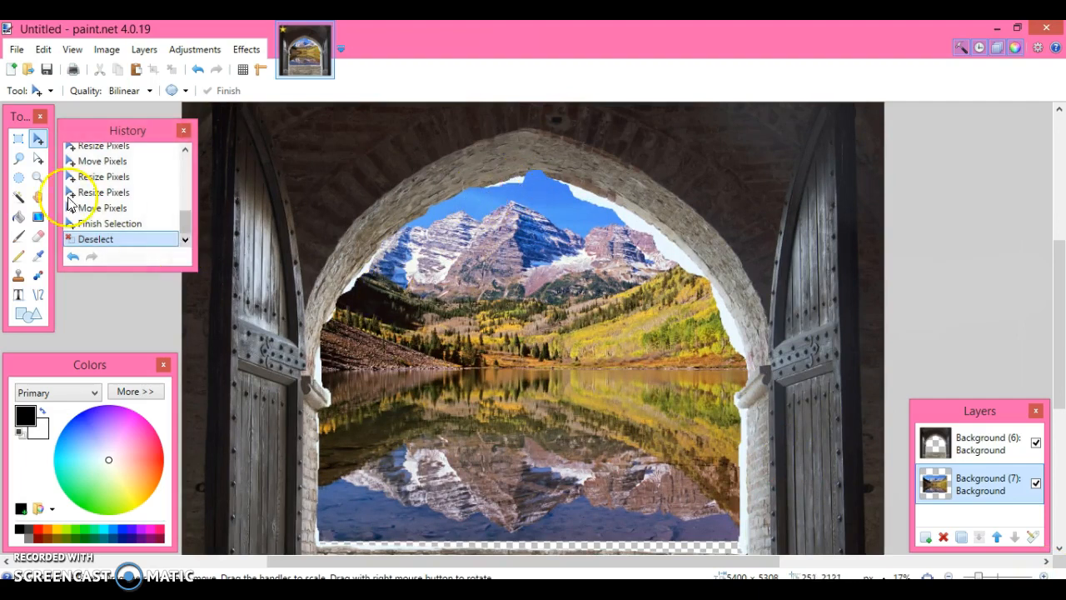
Test a Magic Wand selection on the right-edge white fringe, then set tolerance to 19%
click(18, 196)
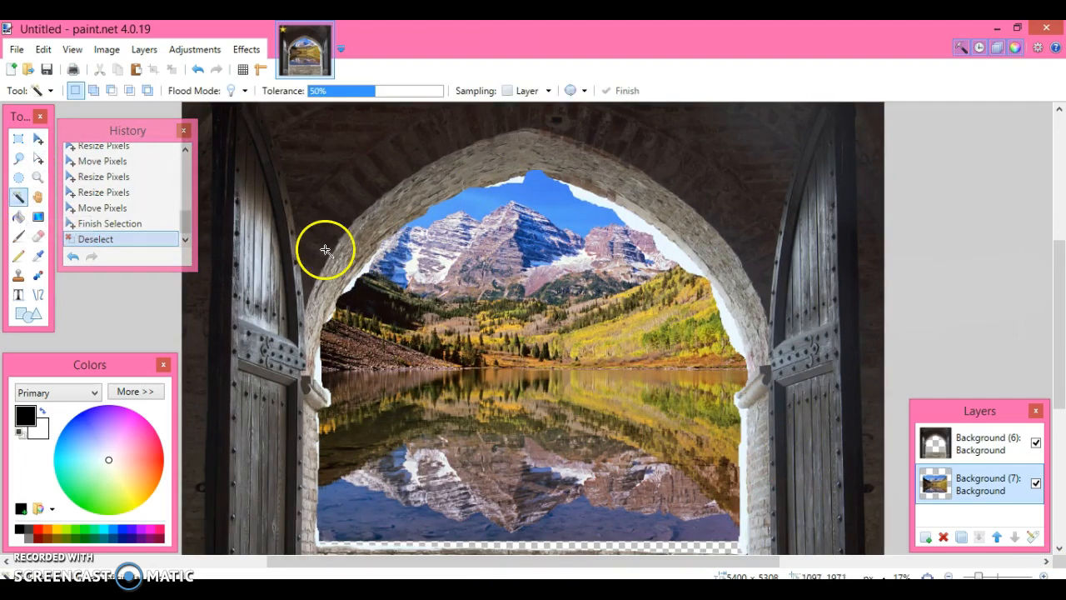
click(367, 271)
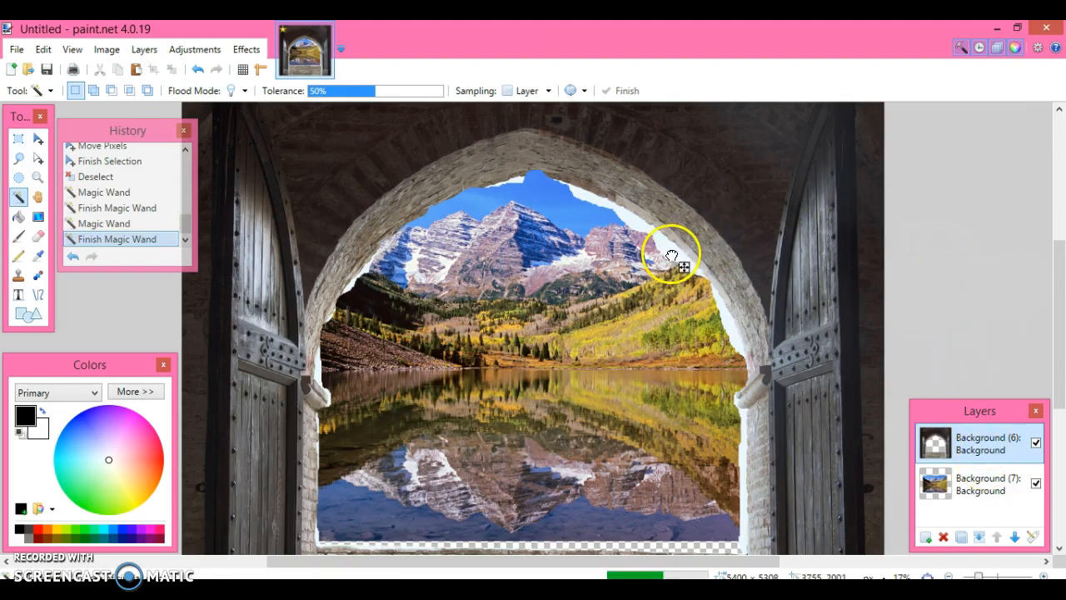
click(682, 266)
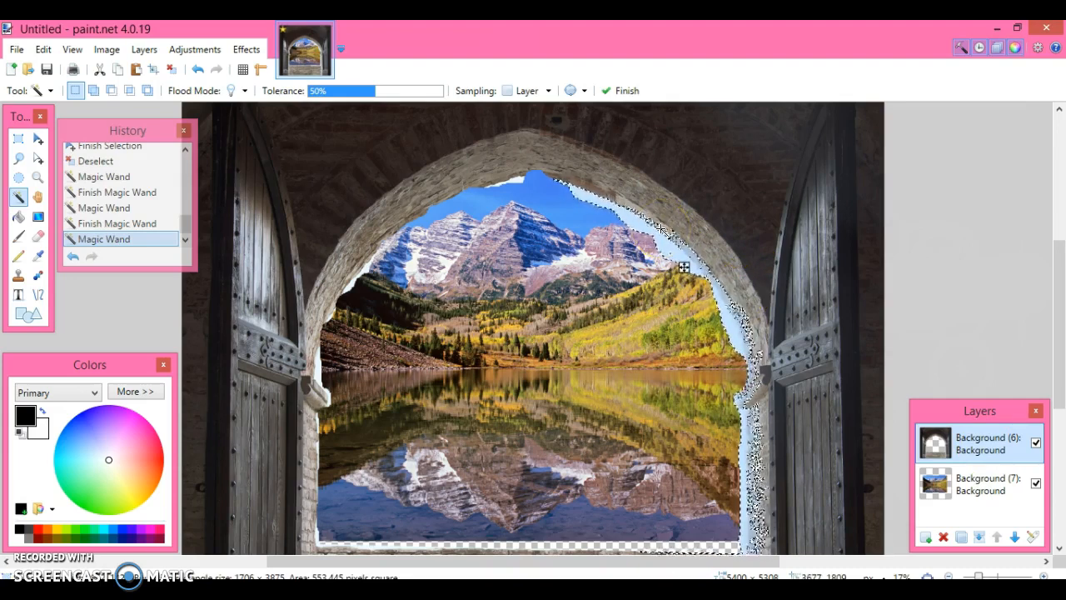
mouse_move(1004, 147)
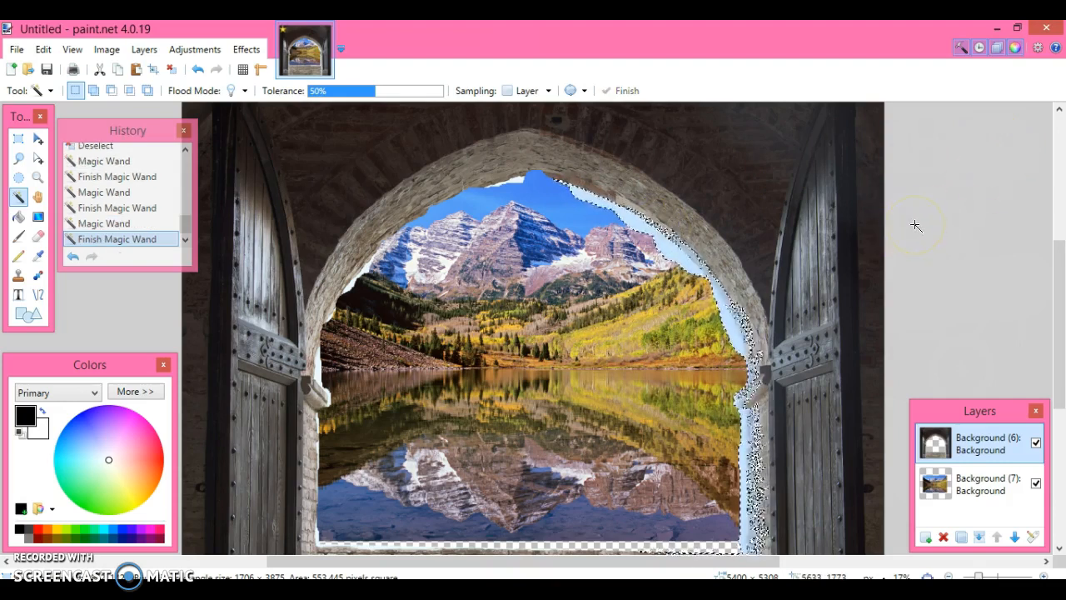
click(344, 90)
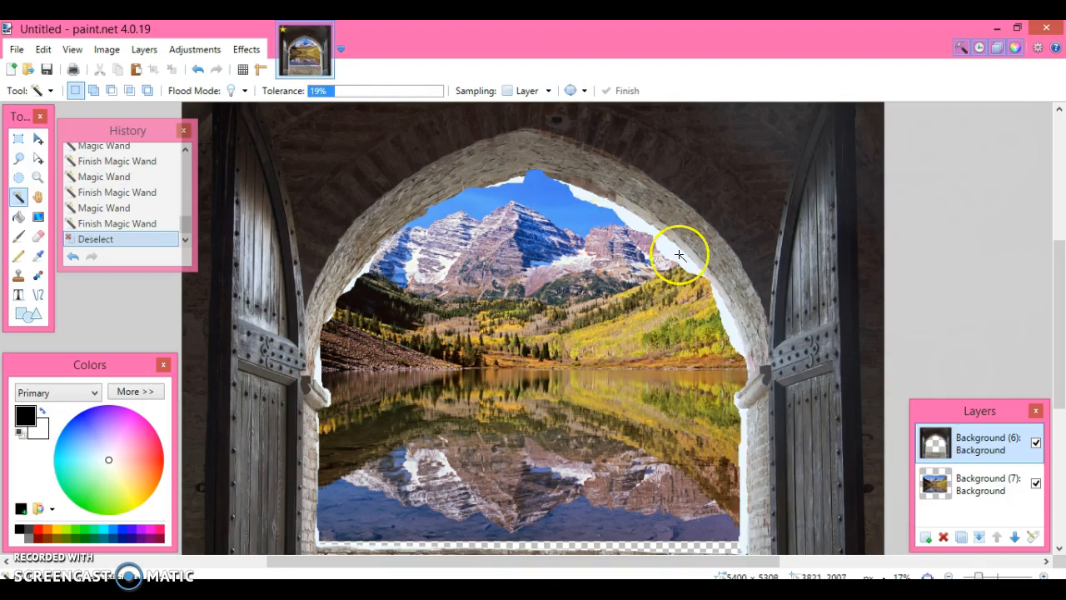
Erase the white fringes at the arch's right edge, top, left edge and lower-right pillar
click(679, 254)
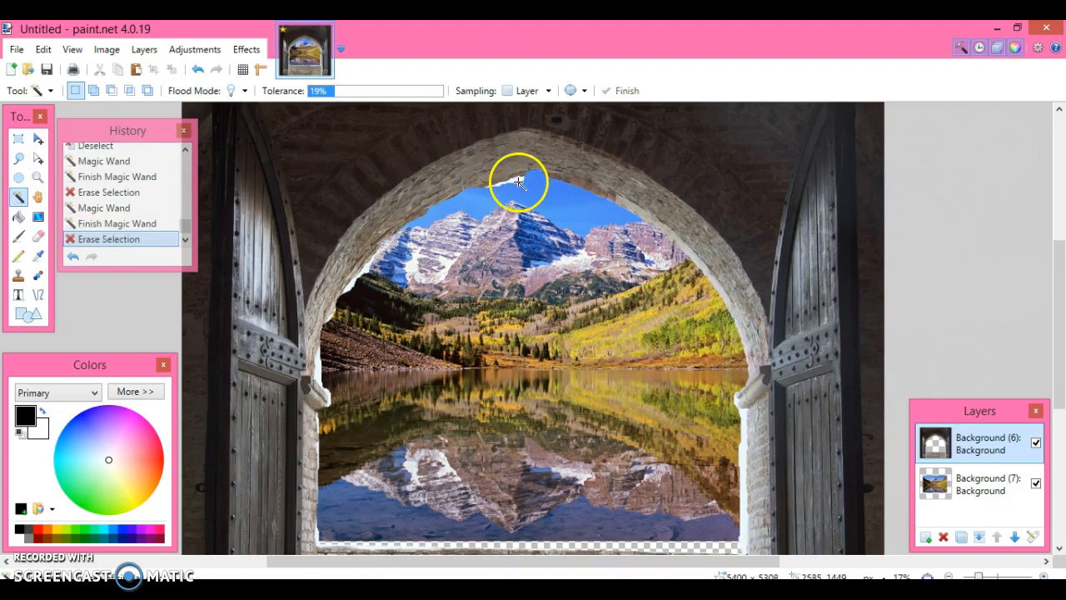
click(516, 181)
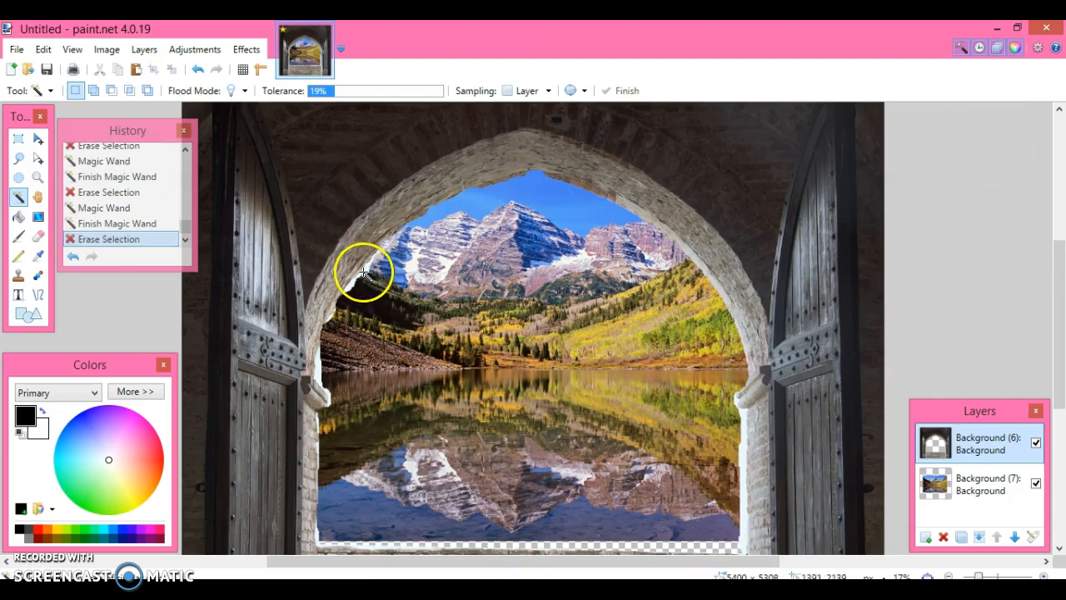
mouse_move(367, 269)
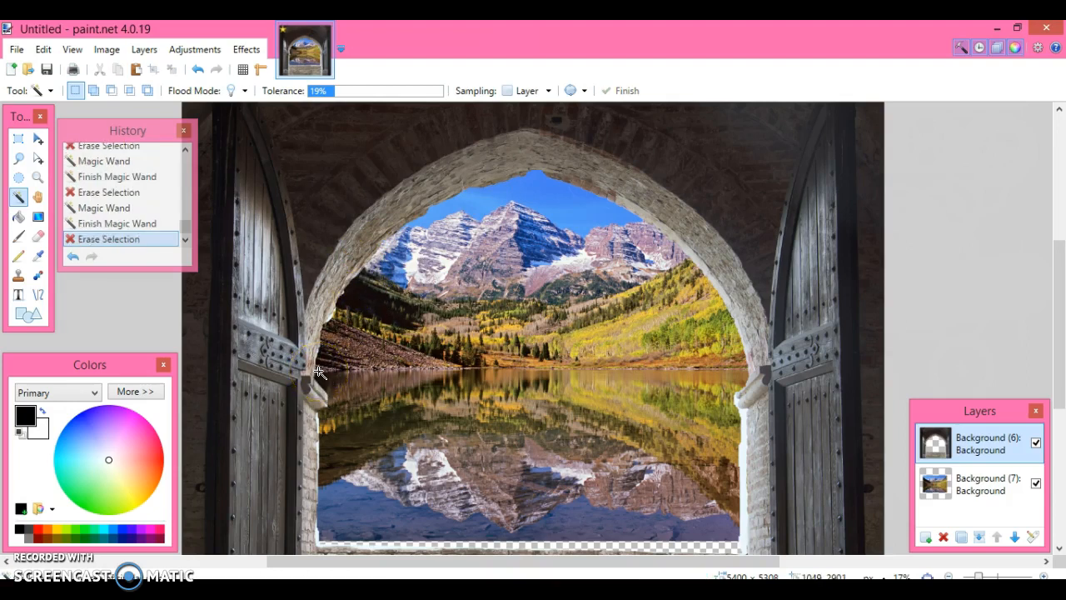
click(329, 318)
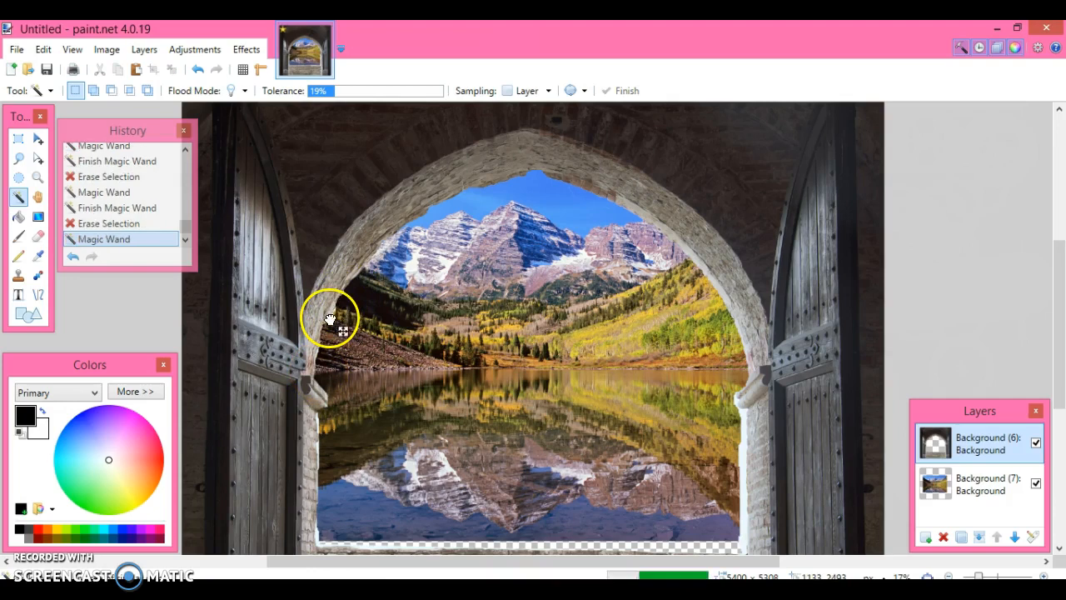
click(329, 320)
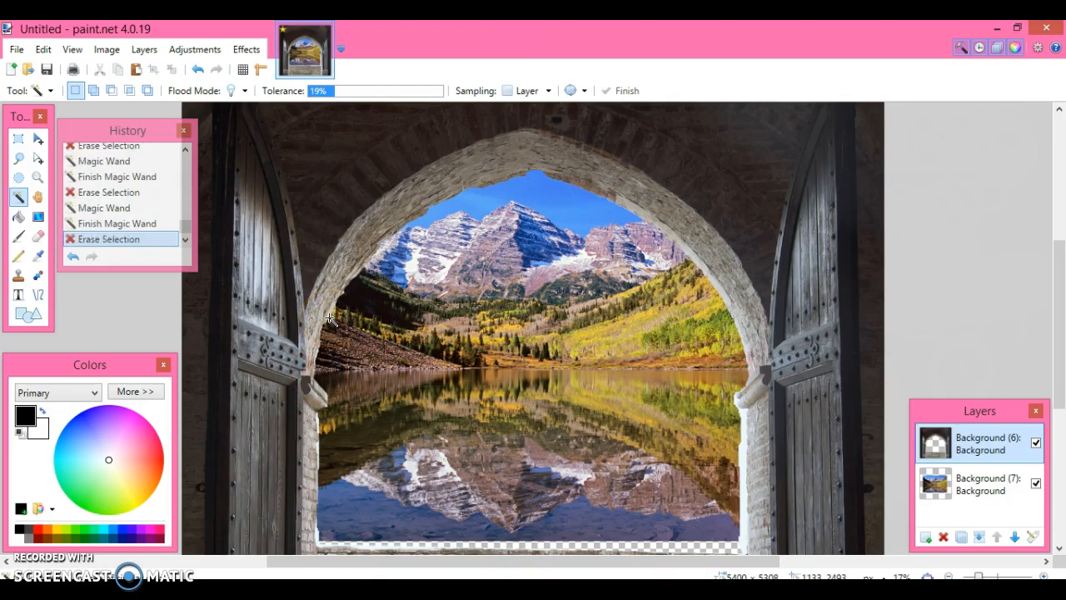
mouse_move(765, 478)
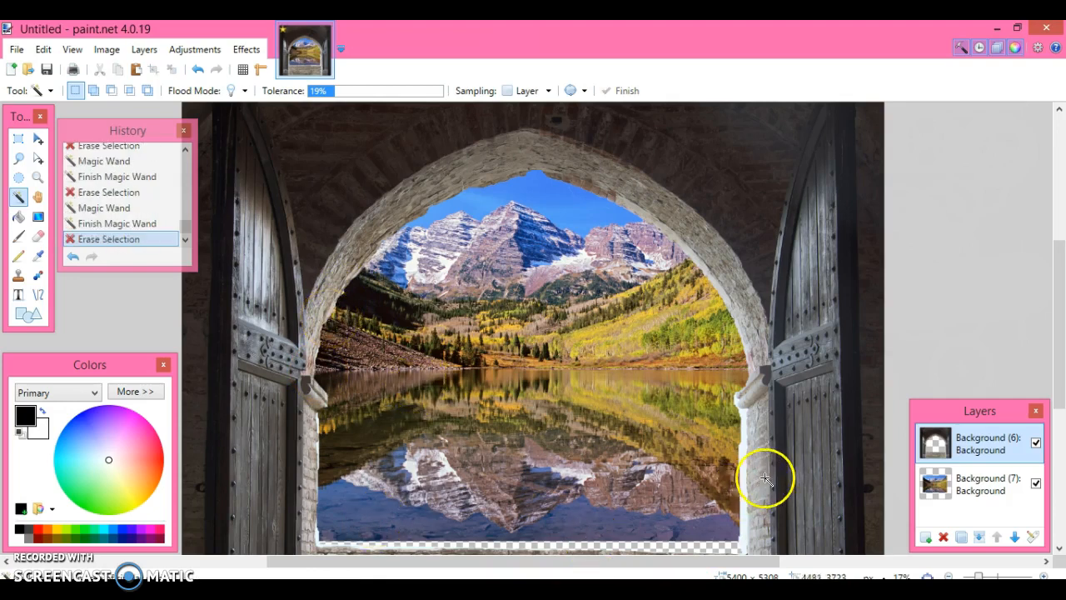
click(744, 485)
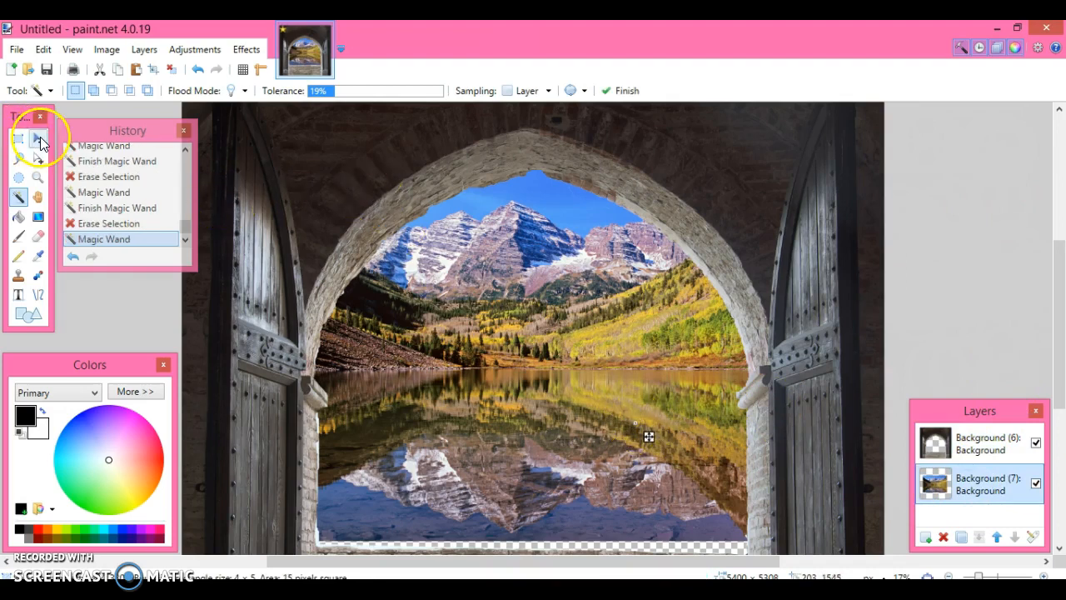
Drag the landscape's pixels upward to lift the mountains higher in the arch
click(20, 140)
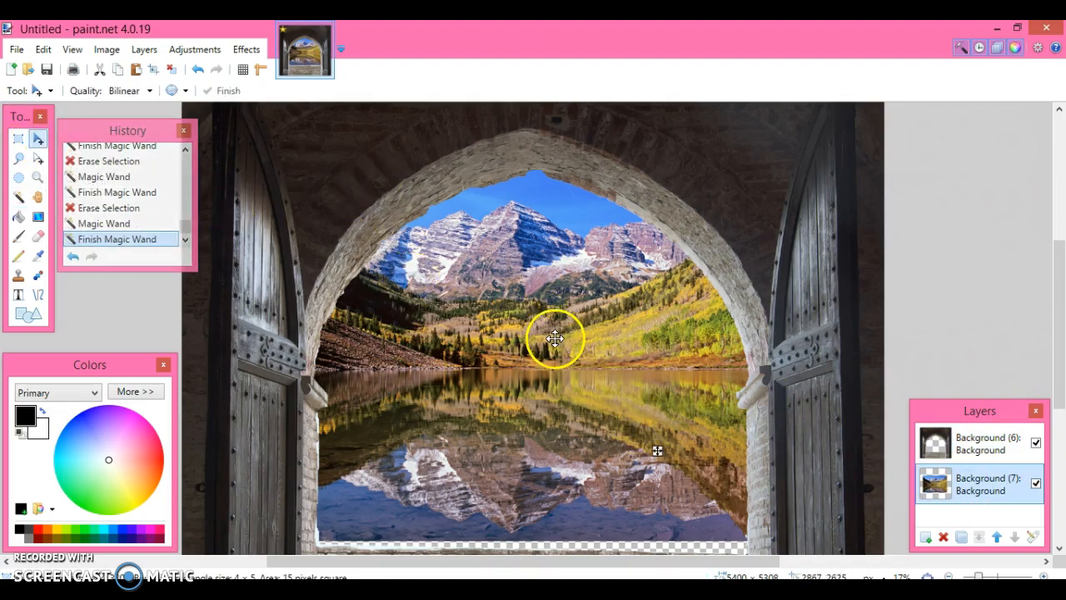
drag(555, 338, 606, 329)
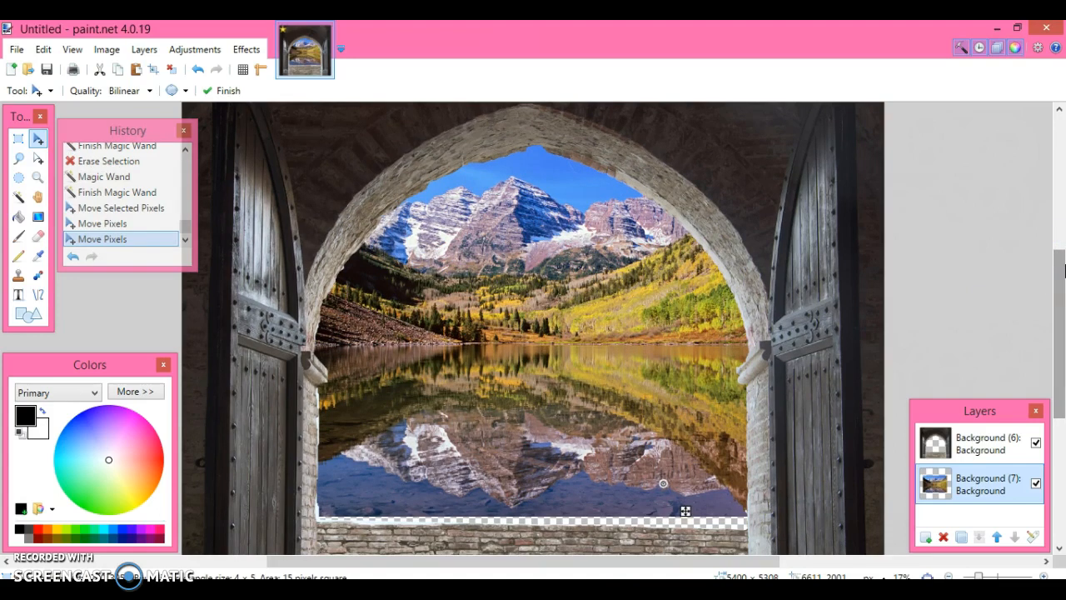
mouse_move(368, 542)
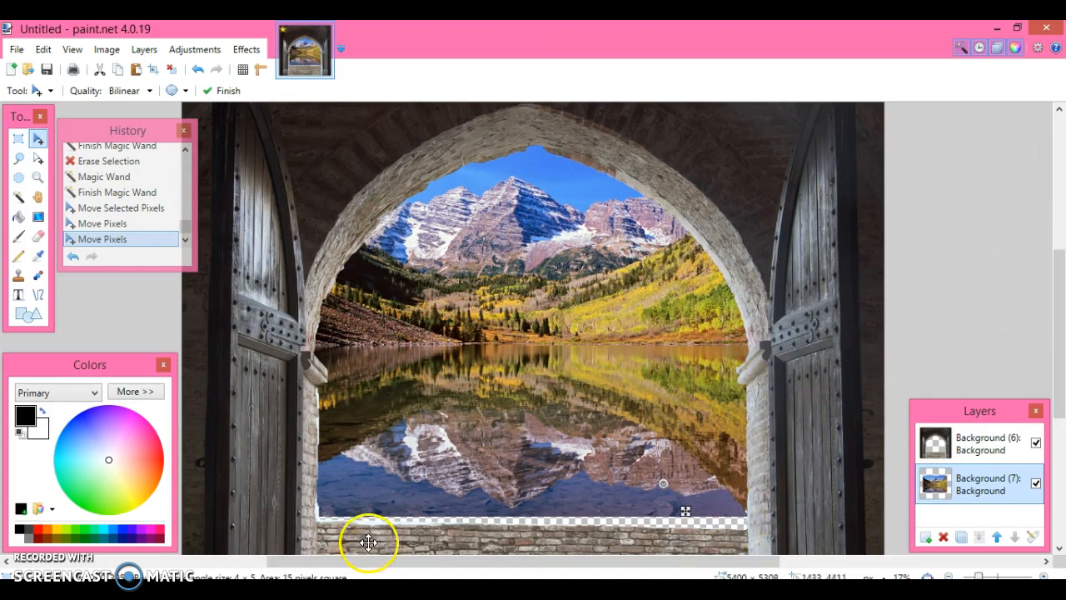